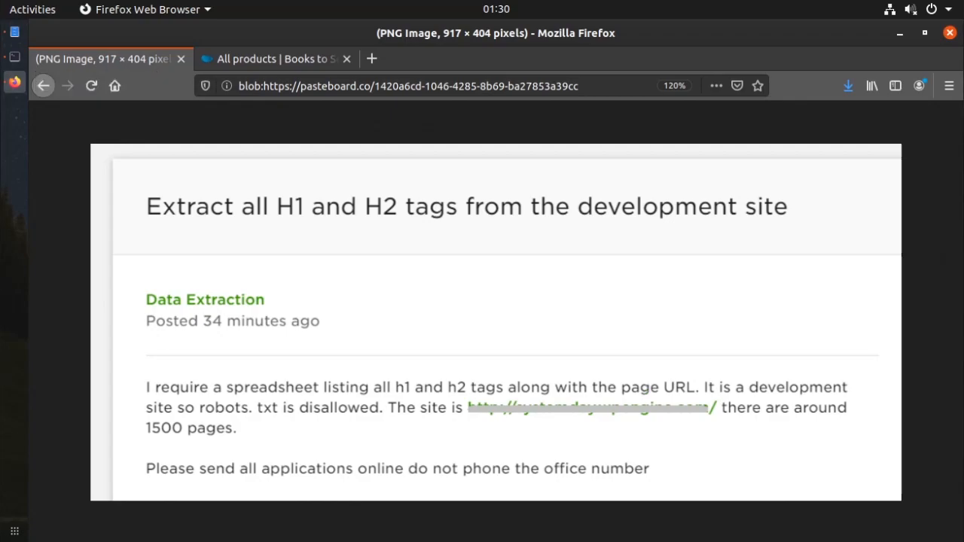
{"action": "mouse_move", "coordinate": [471, 433]}
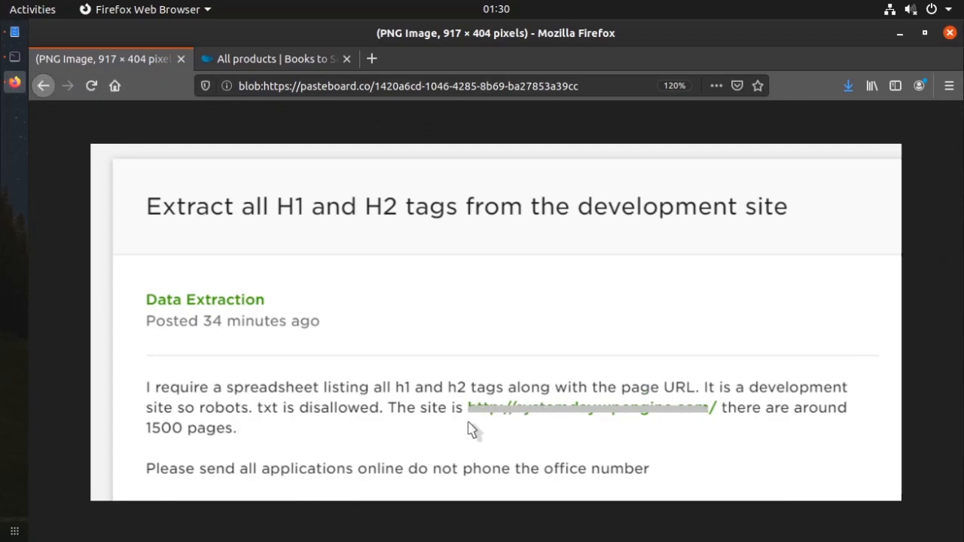
{"action": "mouse_move", "coordinate": [803, 431]}
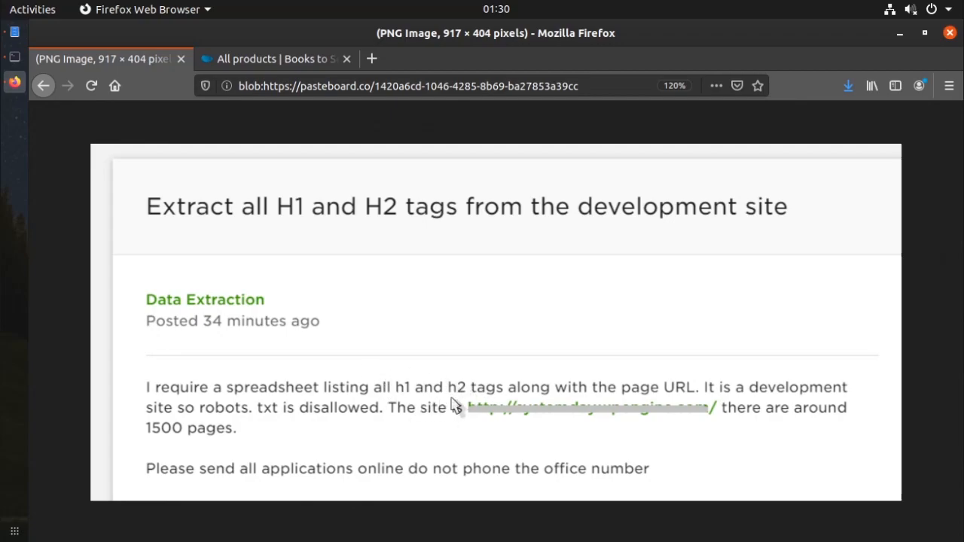
{"action": "mouse_move", "coordinate": [452, 399]}
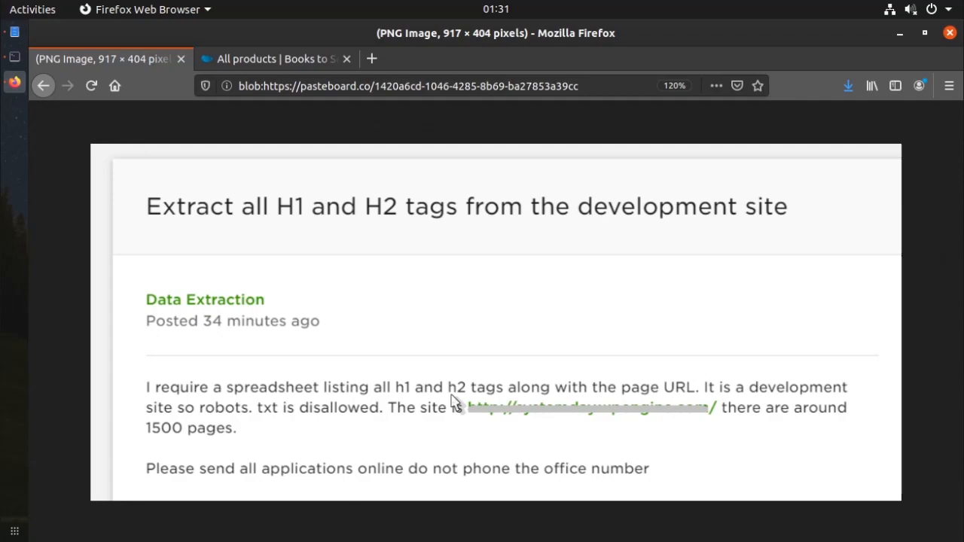
{"action": "mouse_move", "coordinate": [392, 439]}
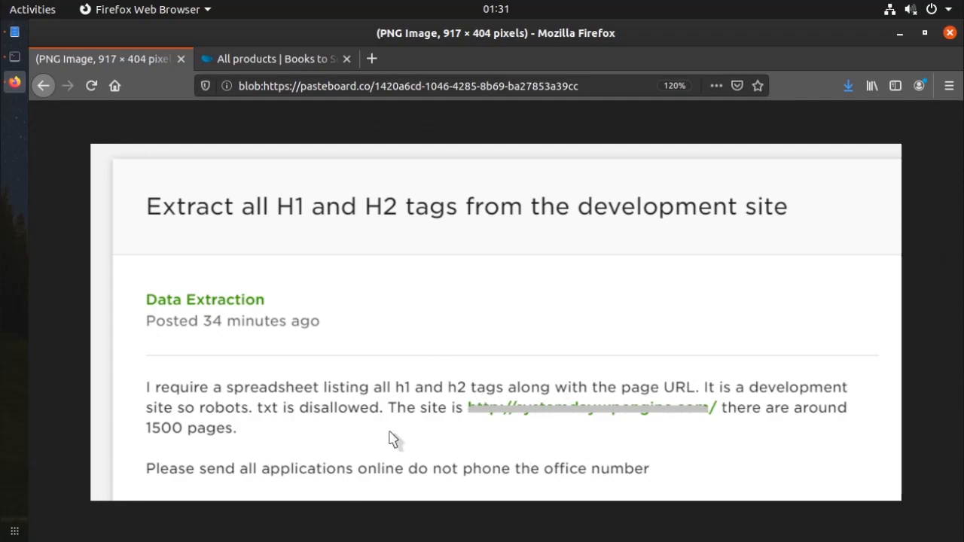
{"action": "mouse_move", "coordinate": [674, 447]}
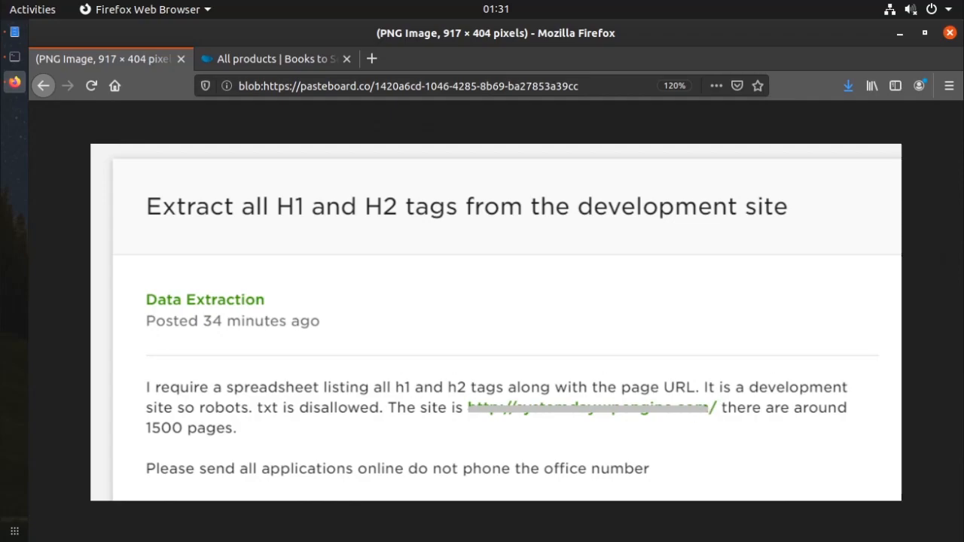
Switch to the 'All products | Books to Scrape' Firefox tab
{"action": "left_click", "coordinate": [275, 59]}
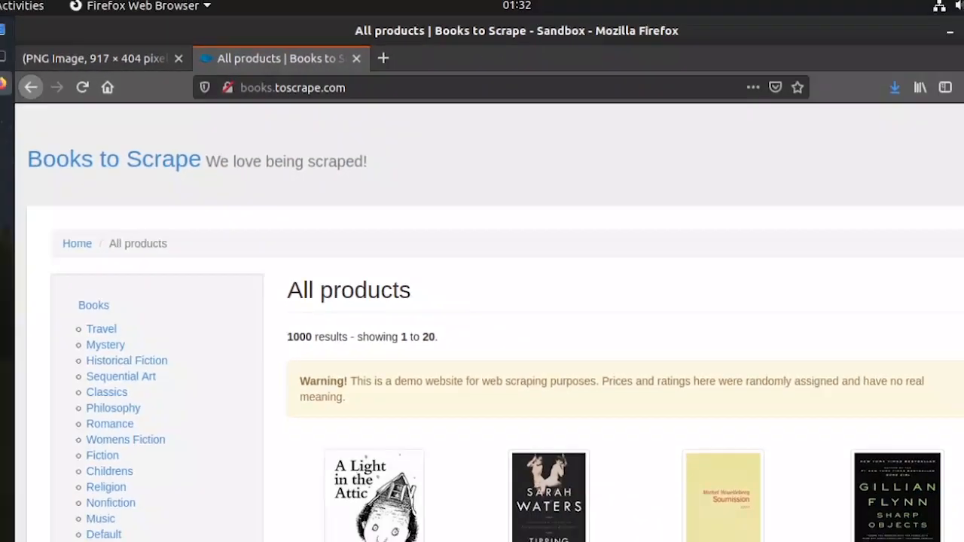
Scroll down through the Books to Scrape book grid
{"action": "scroll", "scroll_direction": "down", "scroll_amount": 3}
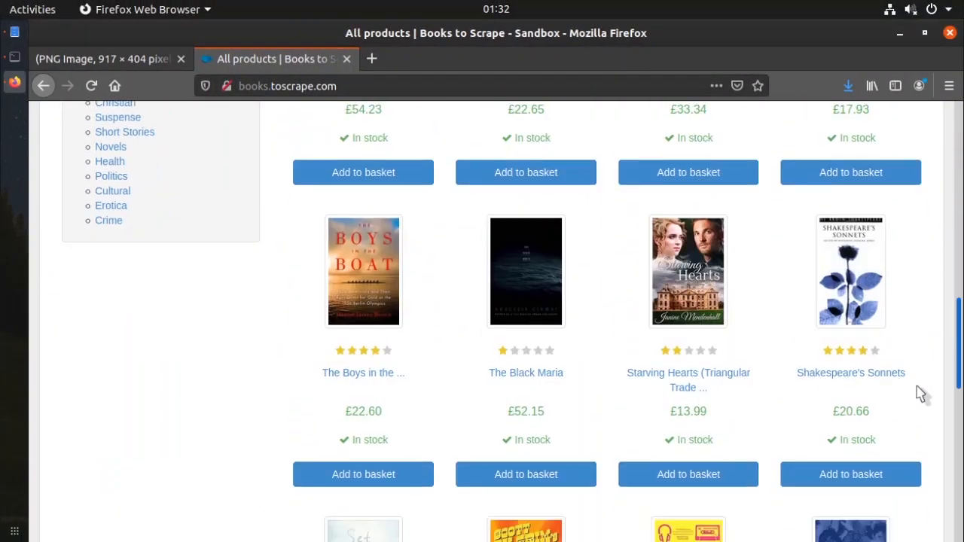
{"action": "scroll", "scroll_direction": "down", "scroll_amount": 3}
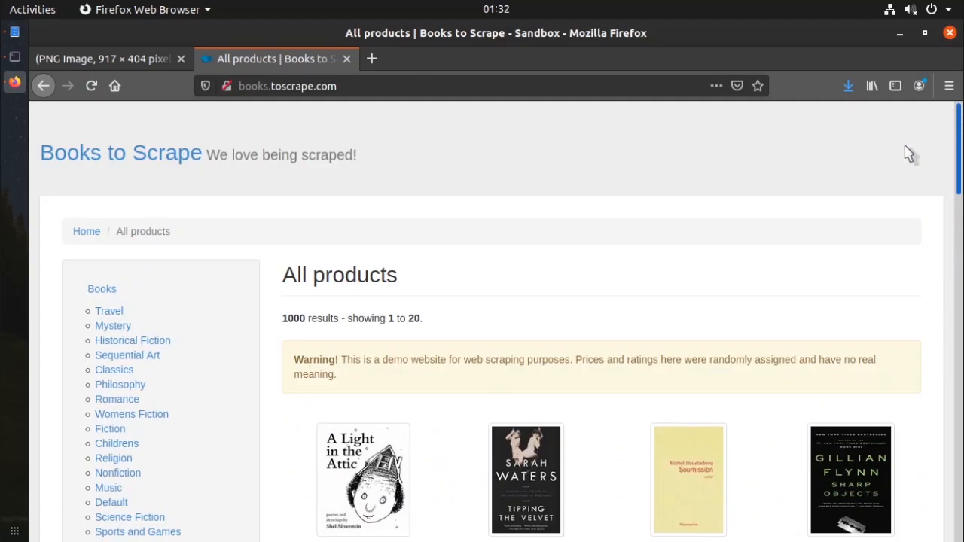
{"action": "mouse_move", "coordinate": [570, 249]}
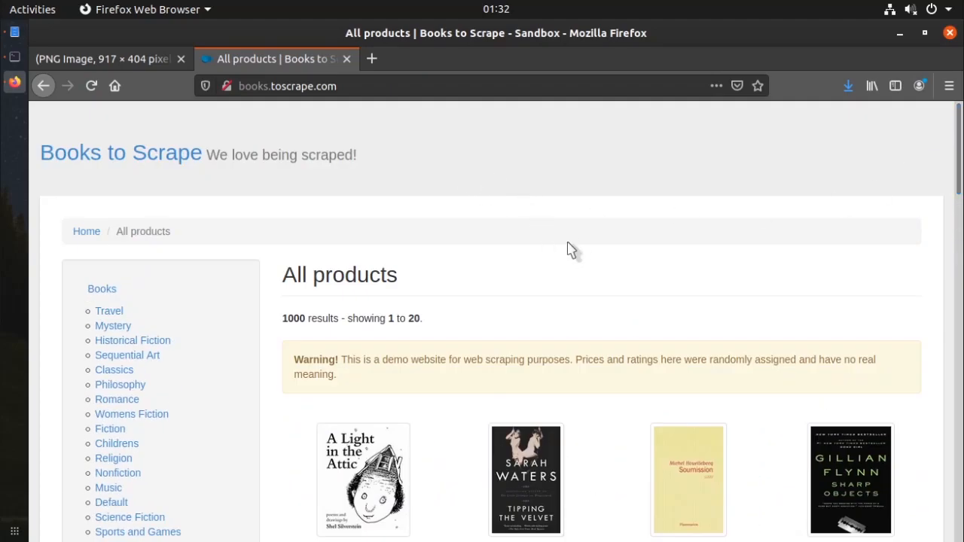
{"action": "mouse_move", "coordinate": [453, 245]}
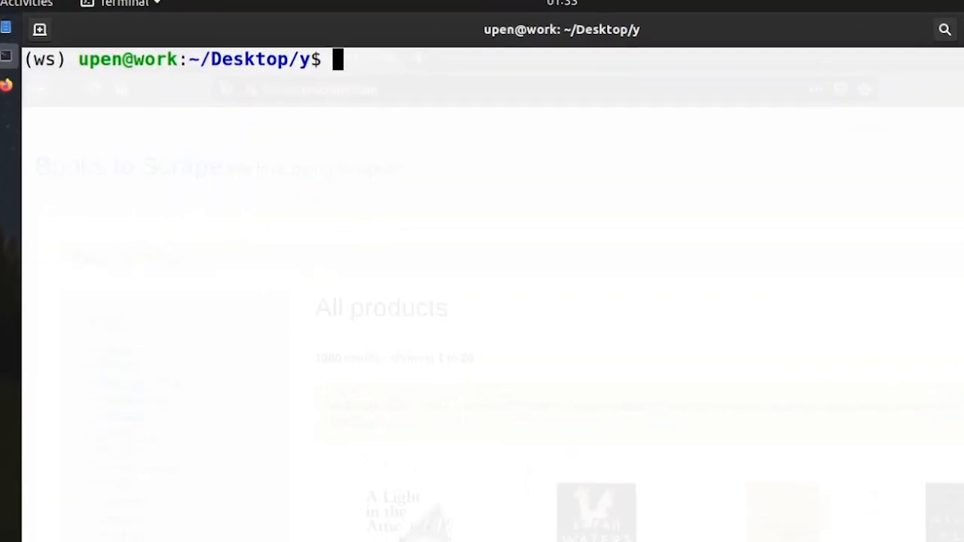
Run 'scrapy genspider -t crawl h1_spider ssss.com' to generate the crawl spider
{"action": "type", "text": "scrapy gens"}
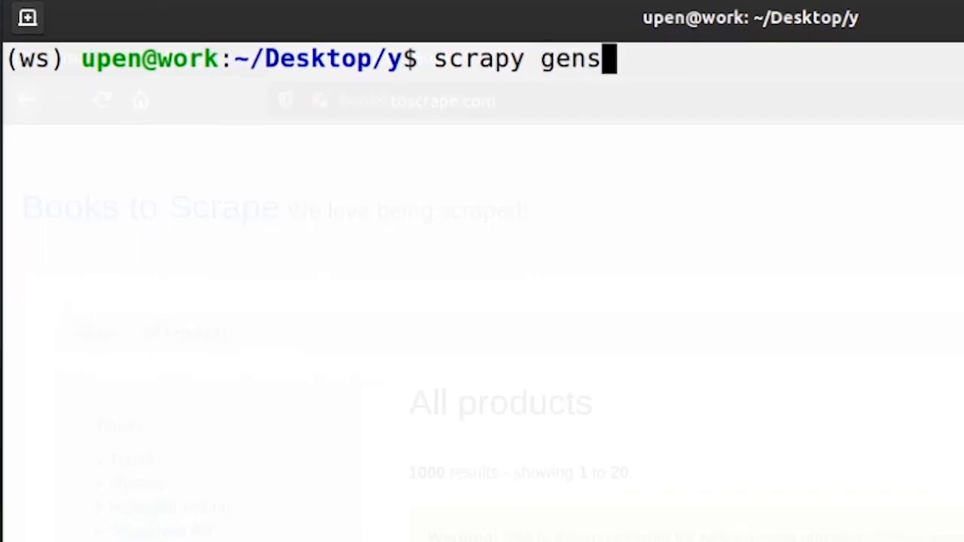
{"action": "type", "text": "pider"}
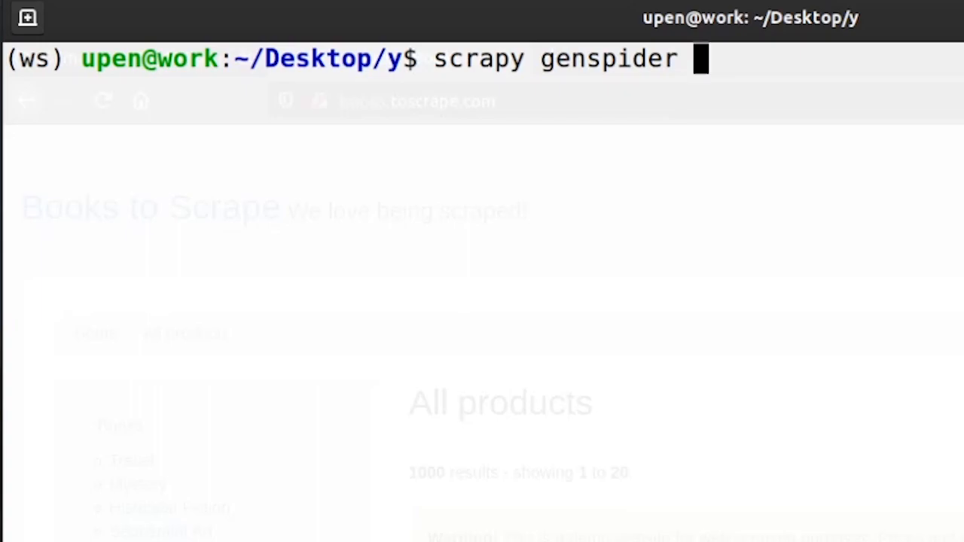
{"action": "type", "text": "h1"}
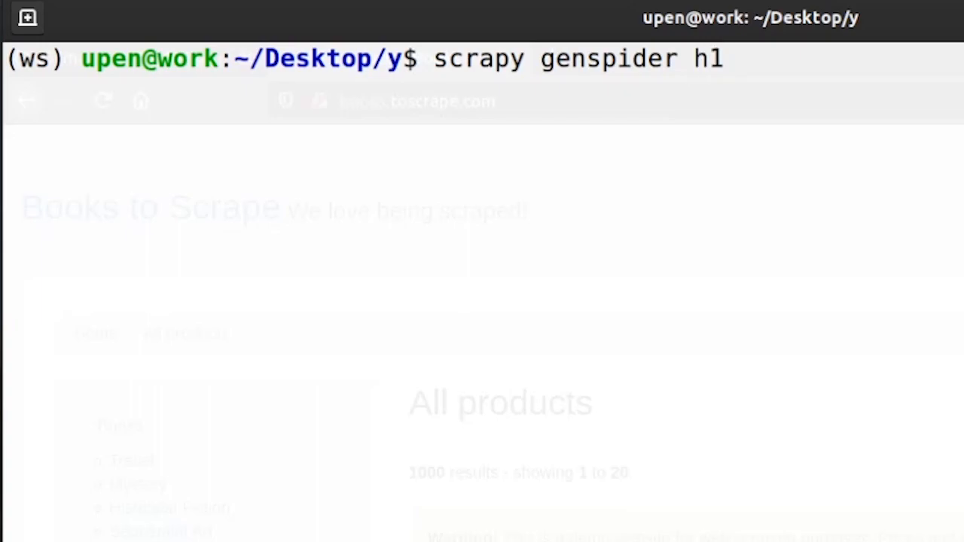
{"action": "type", "text": "_spider"}
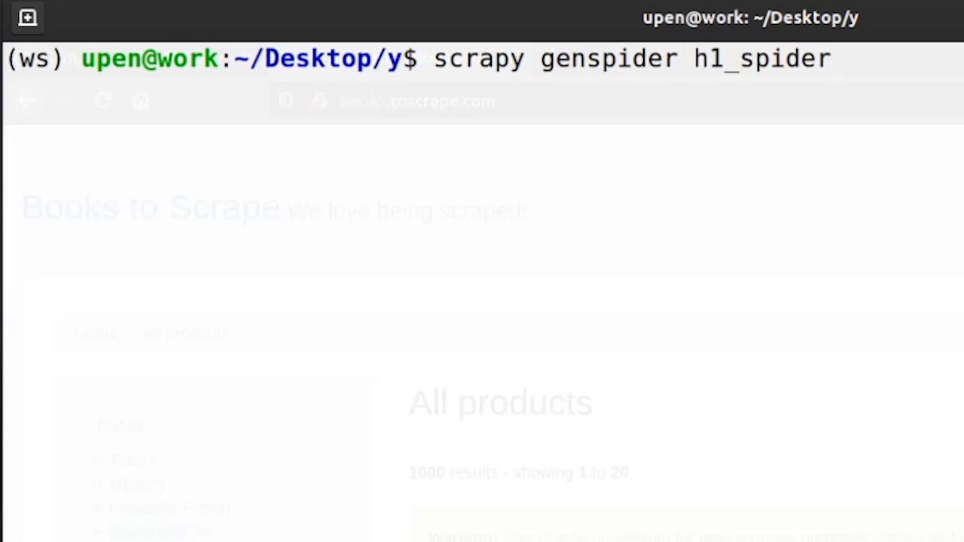
{"action": "type", "text": "-t"}
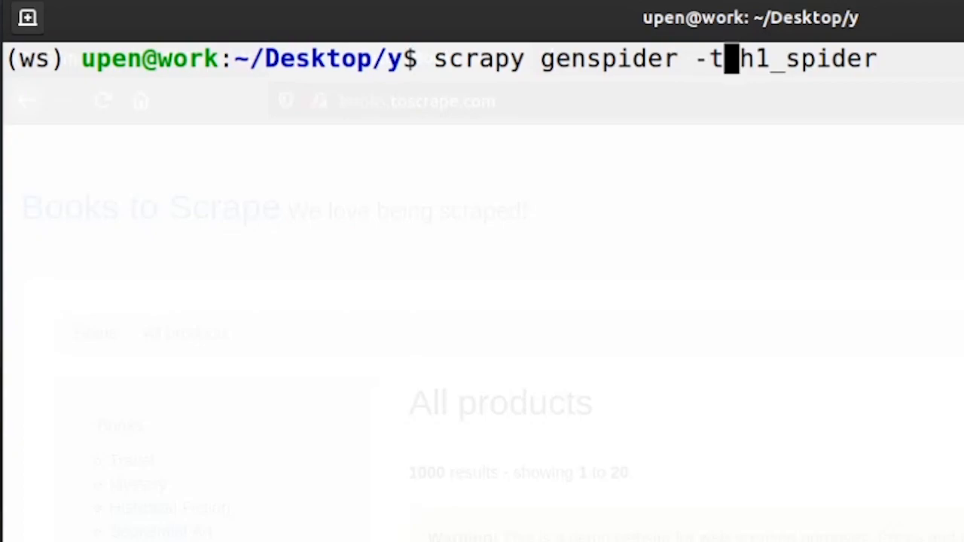
{"action": "type", "text": "crawl"}
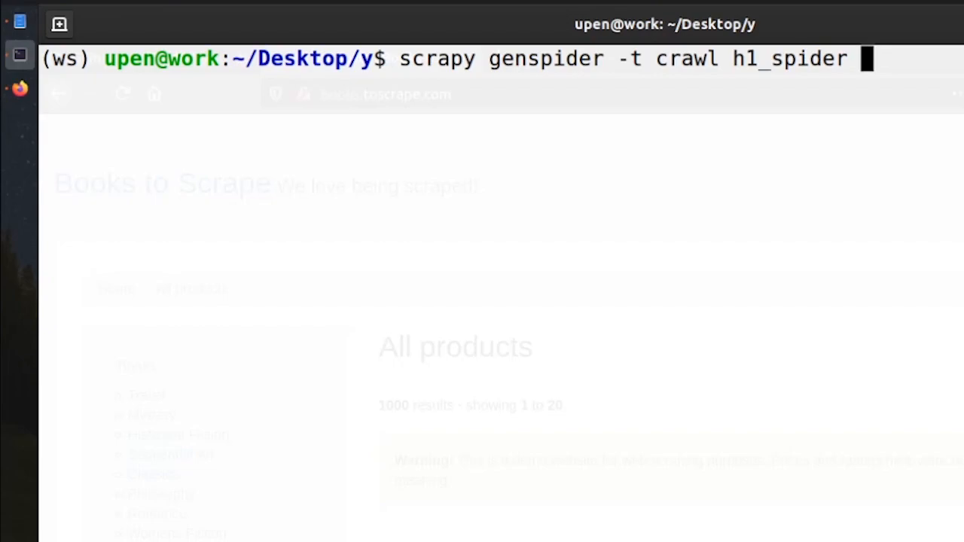
{"action": "mouse_move", "coordinate": [12, 121]}
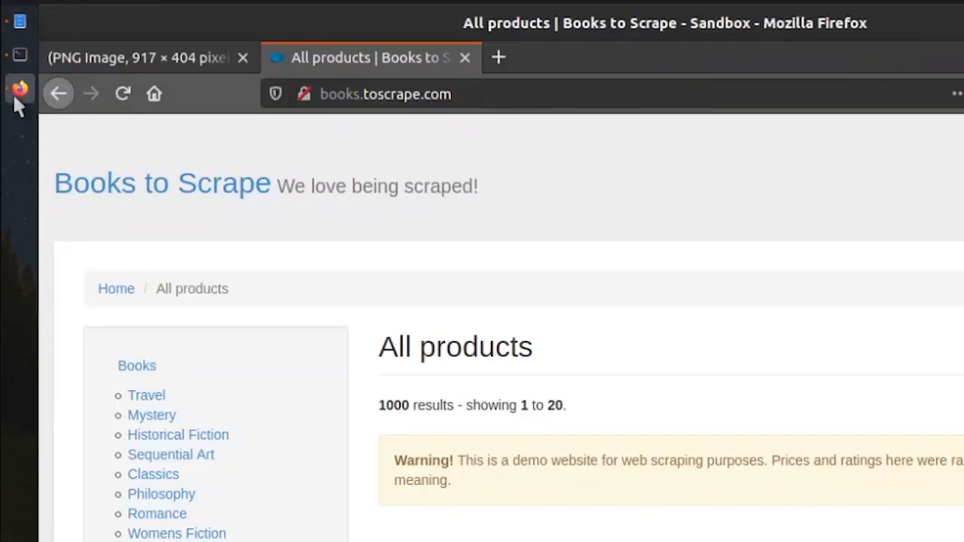
{"action": "mouse_move", "coordinate": [20, 54]}
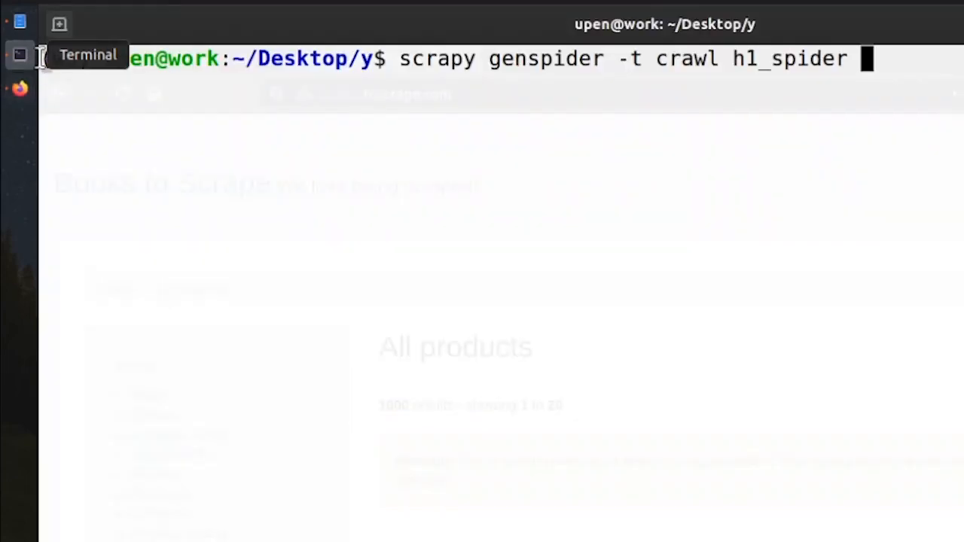
{"action": "type", "text": "ssss"}
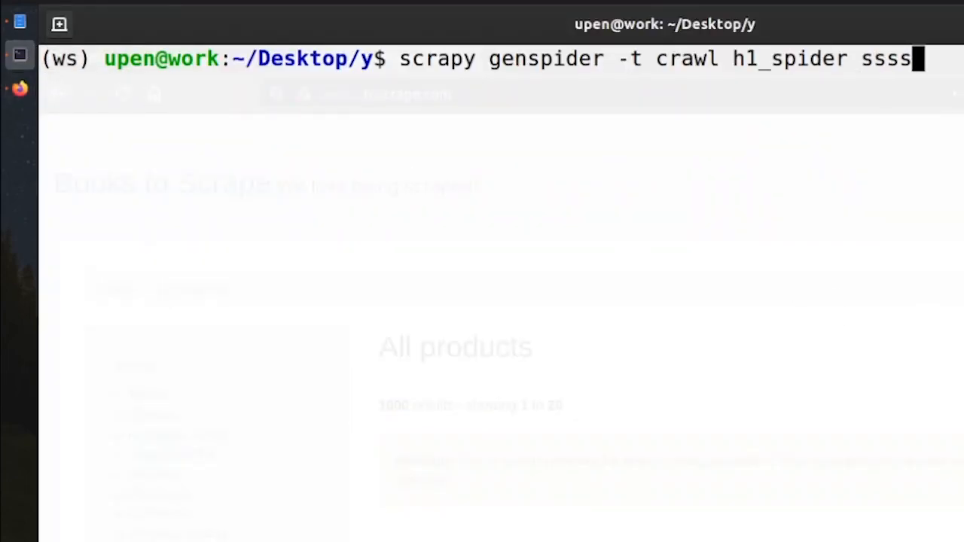
{"action": "type", "text": ".com"}
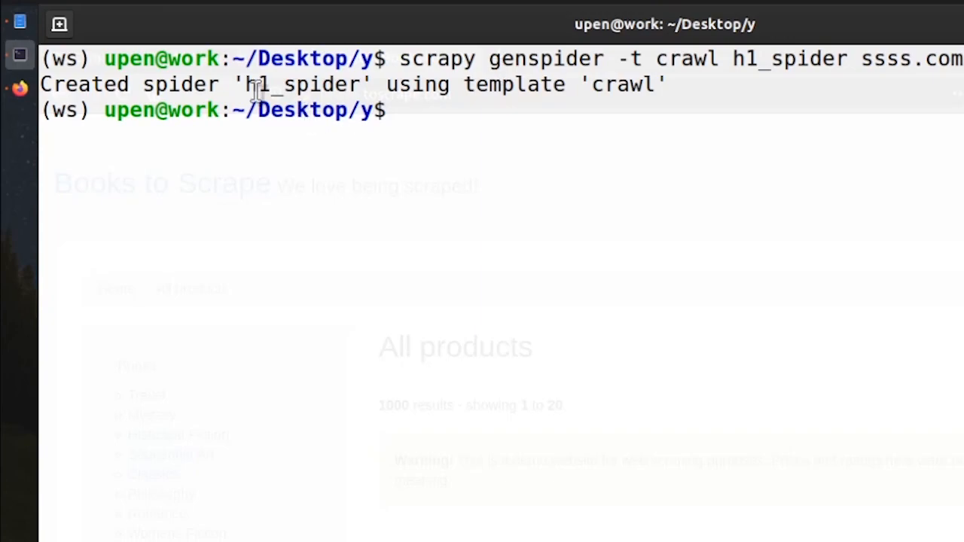
List the folder with ls, then open h1_spider.py via 'code h1_spider.py'
{"action": "double_click", "coordinate": [302, 83]}
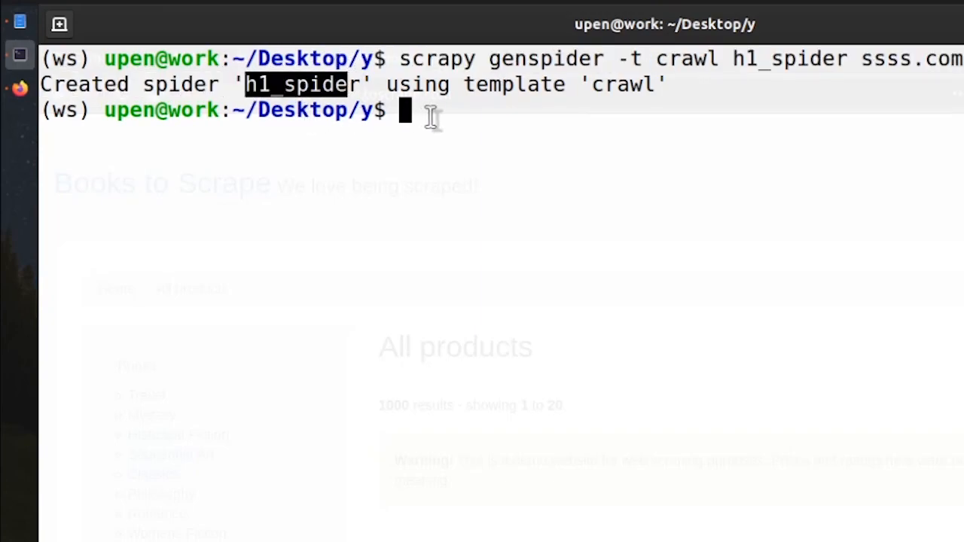
{"action": "type", "text": "ls."}
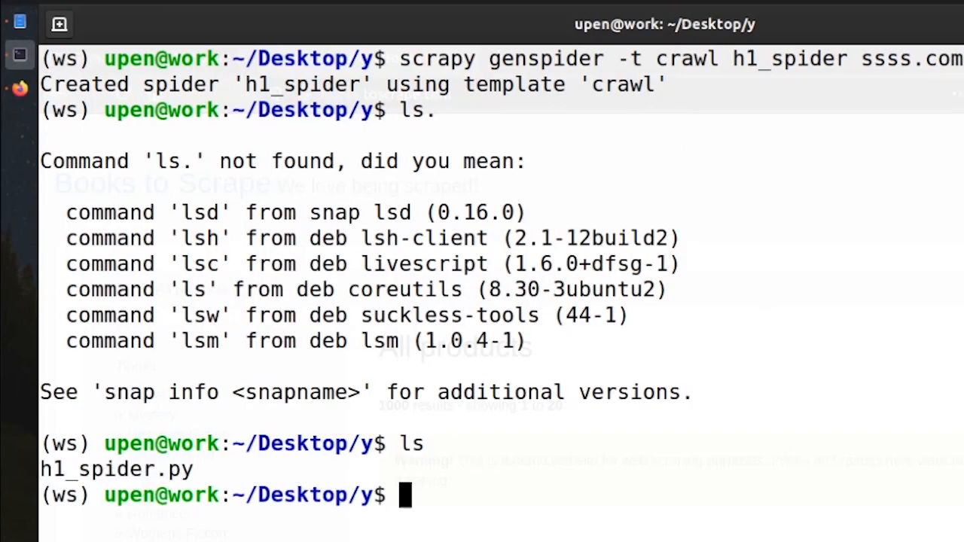
{"action": "double_click", "coordinate": [91, 469]}
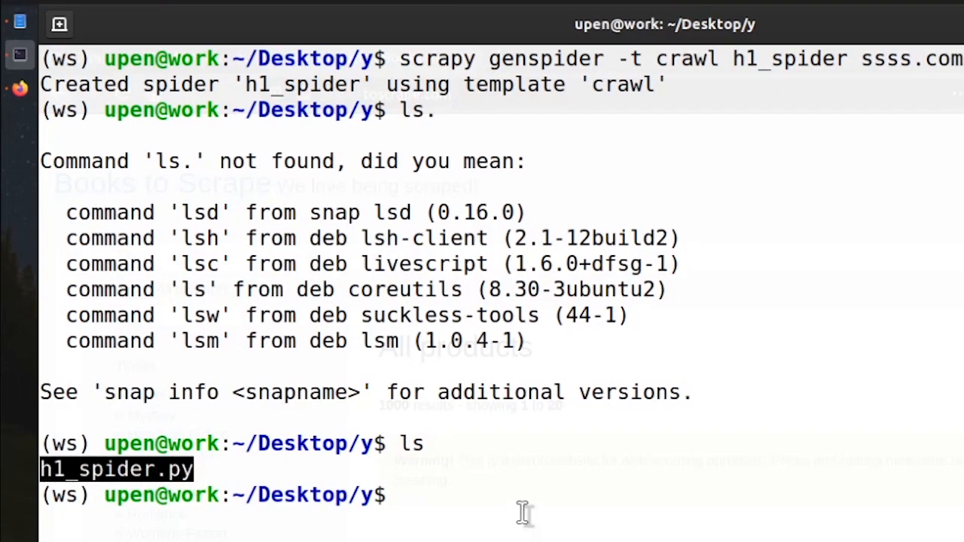
{"action": "type", "text": "c"}
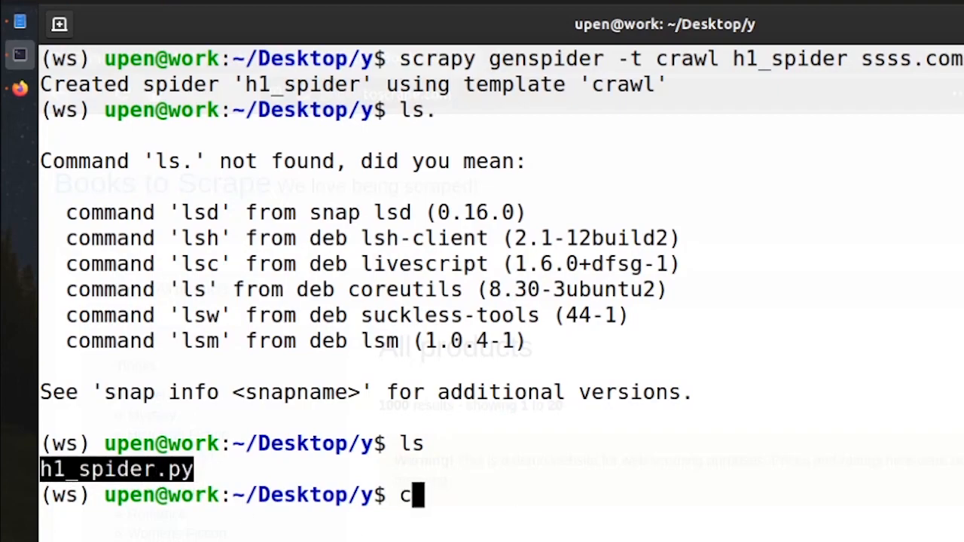
{"action": "type", "text": "ode h1"}
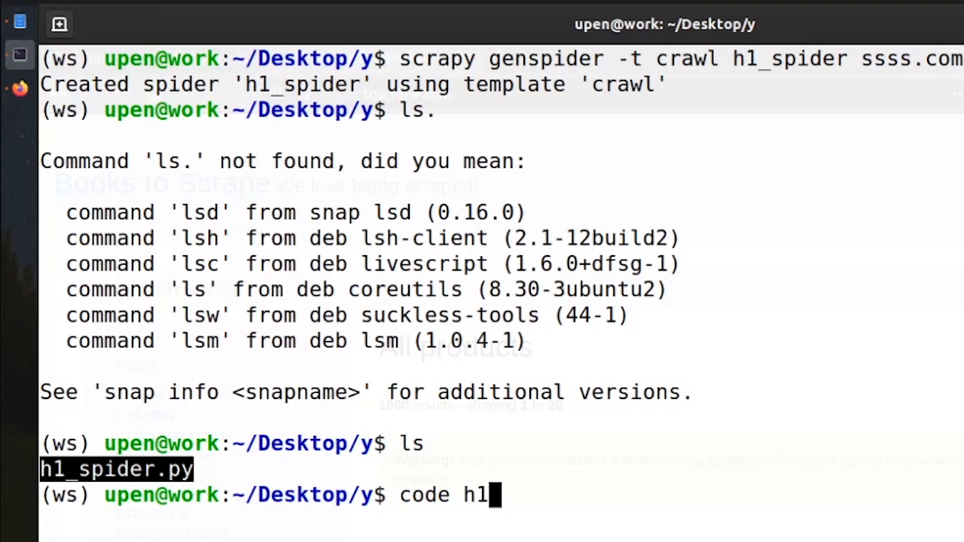
{"action": "type", "text": "_spider.py"}
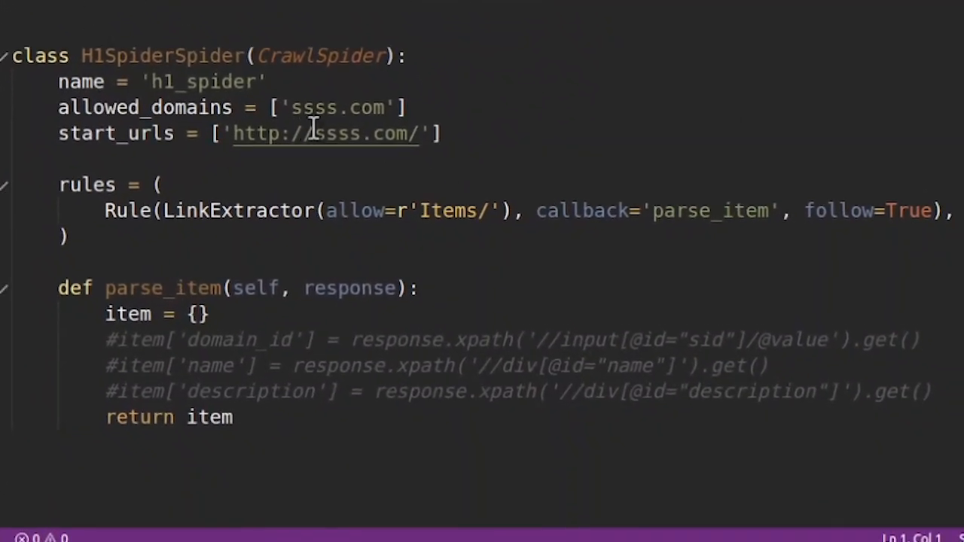
Replace the placeholder ssss.com in allowed_domains with books.toscrape.com
{"action": "double_click", "coordinate": [321, 56]}
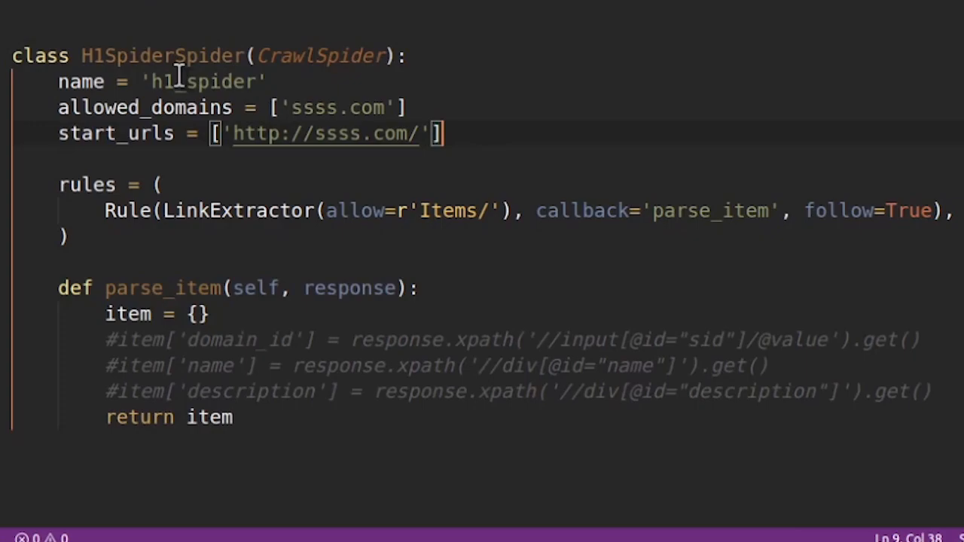
{"action": "double_click", "coordinate": [202, 82]}
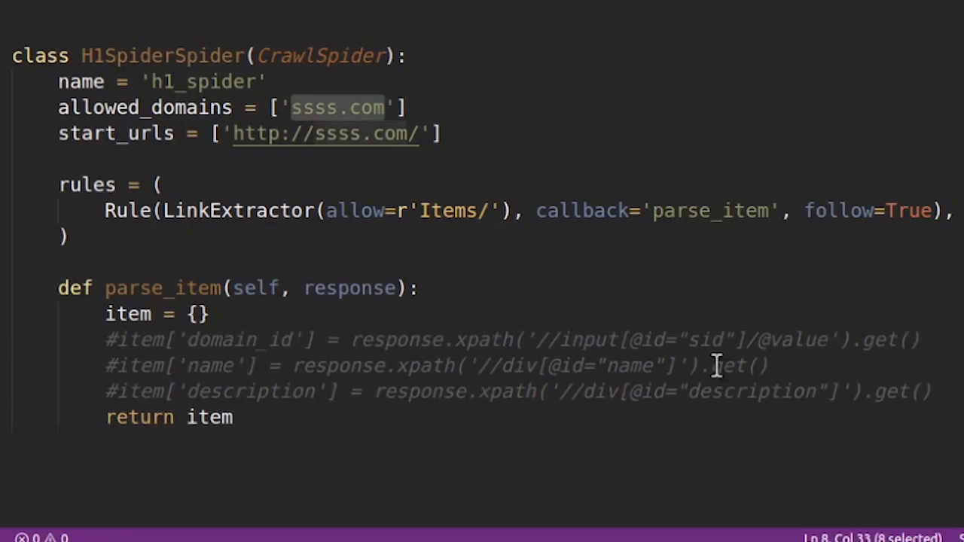
{"action": "type", "text": "http://books.toscrape.com"}
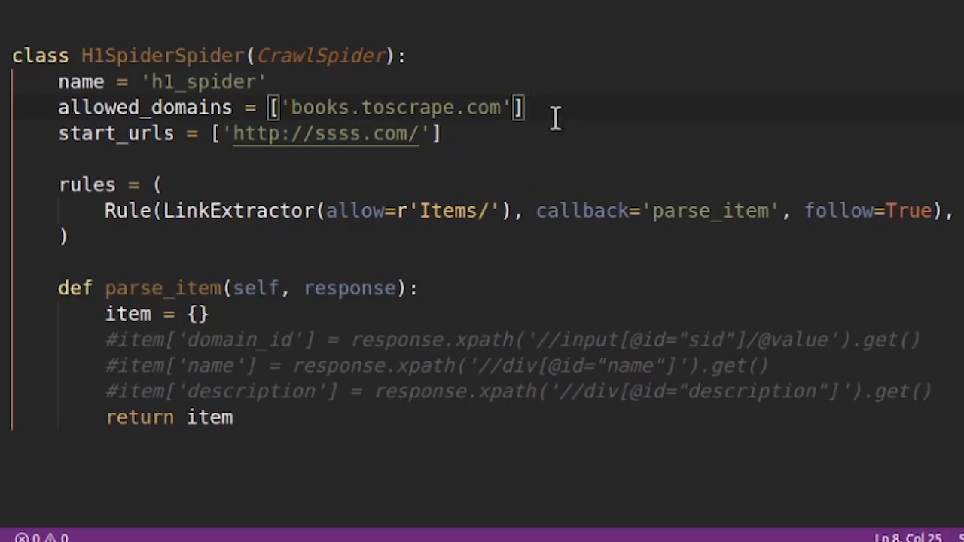
{"action": "left_click", "coordinate": [290, 107]}
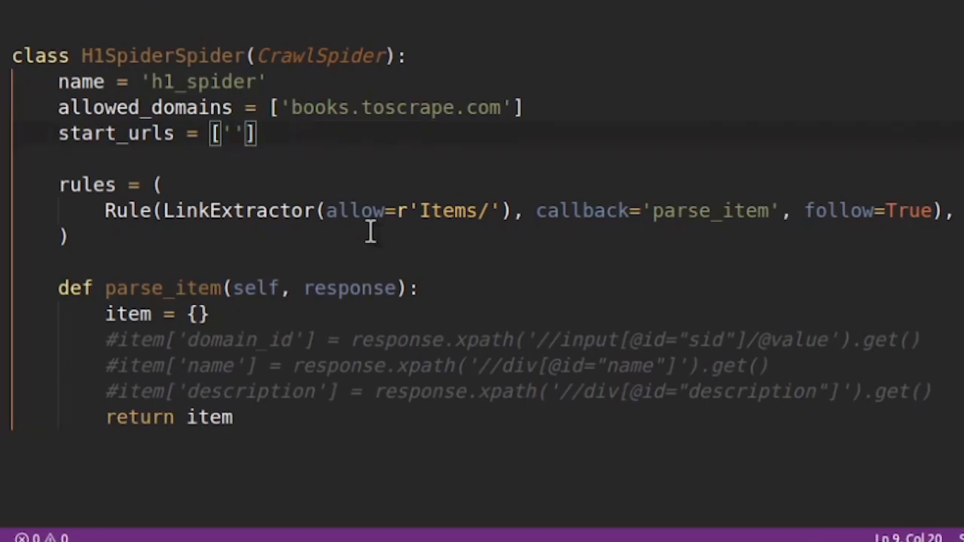
{"action": "type", "text": "http://books.toscrape.com/"}
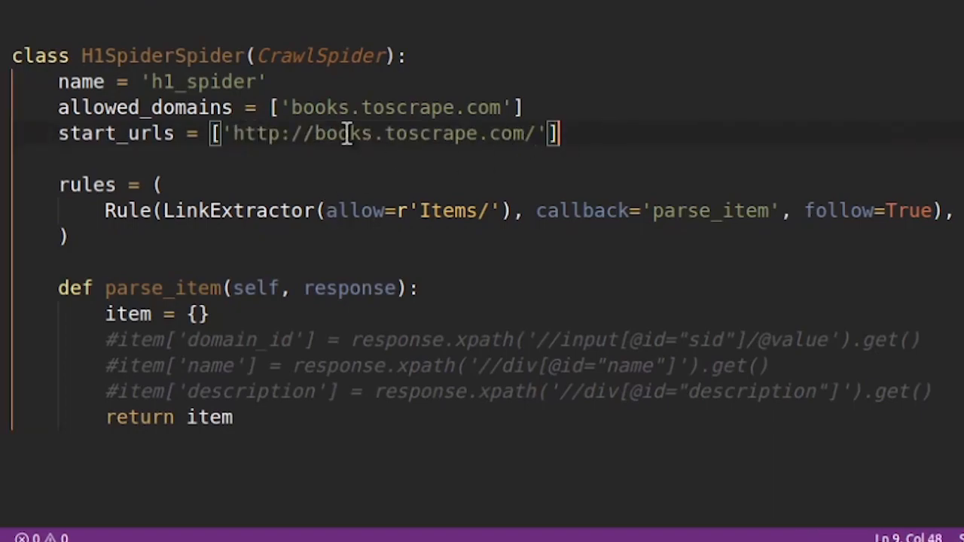
{"action": "left_click_drag", "start_coordinate": [58, 81], "coordinate": [562, 133]}
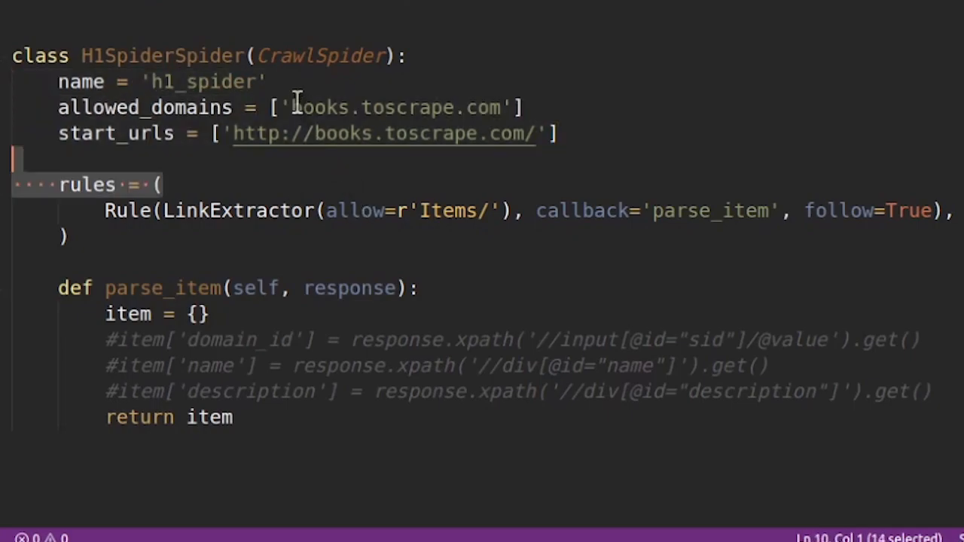
{"action": "mouse_move", "coordinate": [277, 150]}
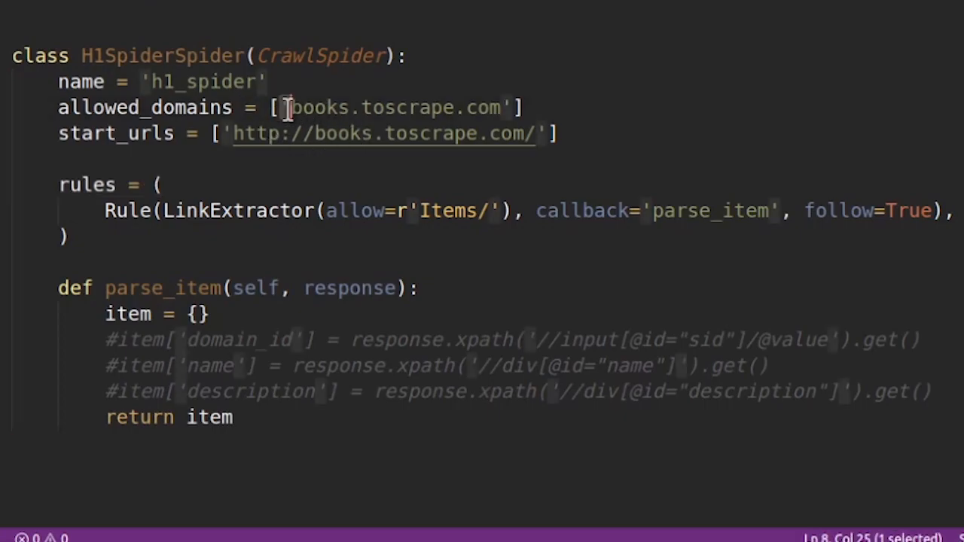
{"action": "left_click_drag", "start_coordinate": [286, 107], "coordinate": [512, 107]}
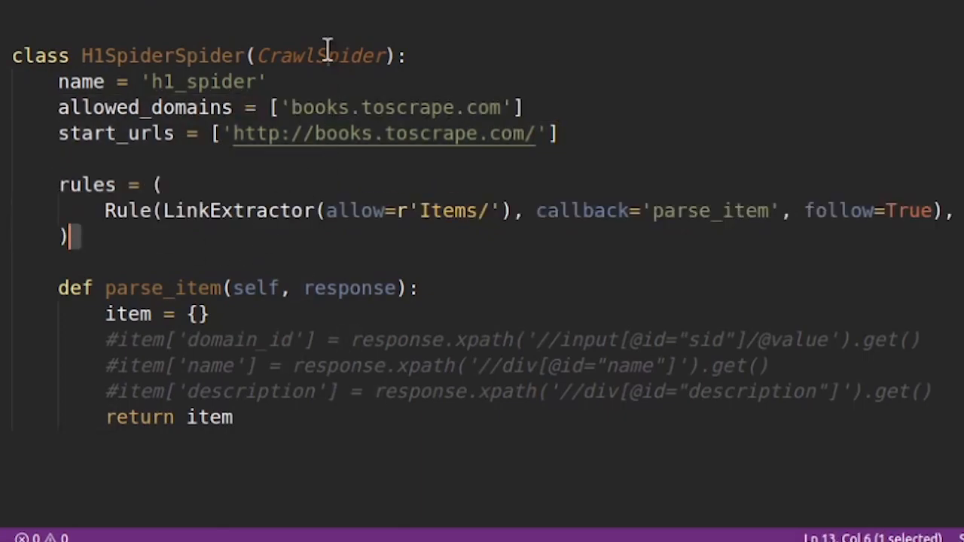
Delete allow=r'Items/' from LinkExtractor, then select LinkExtractor to look up its definition
{"action": "double_click", "coordinate": [321, 55]}
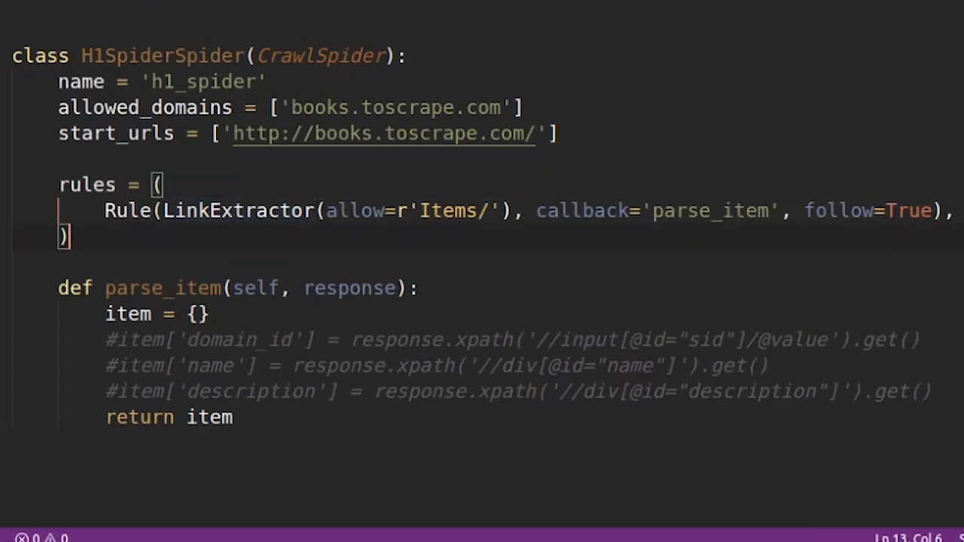
{"action": "double_click", "coordinate": [239, 211]}
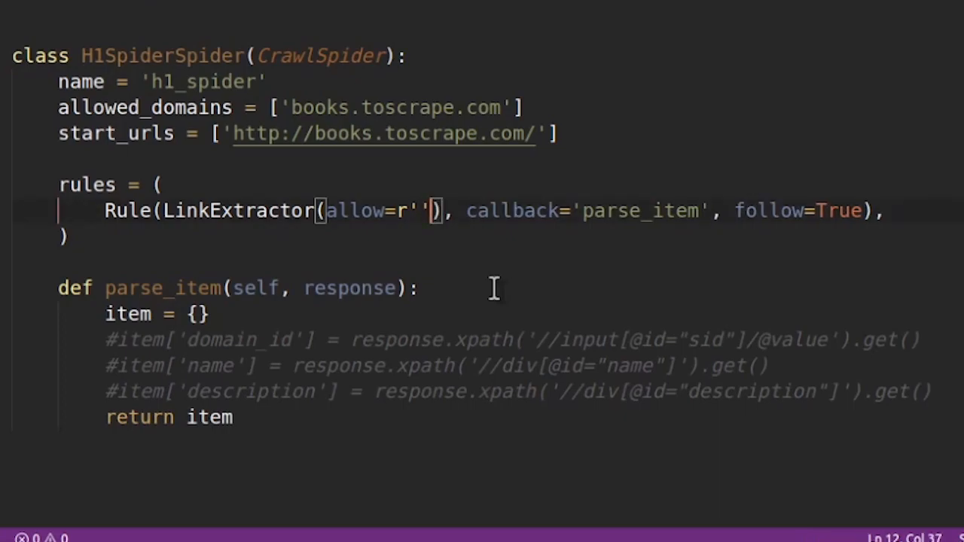
{"action": "left_click_drag", "start_coordinate": [430, 210], "coordinate": [337, 210]}
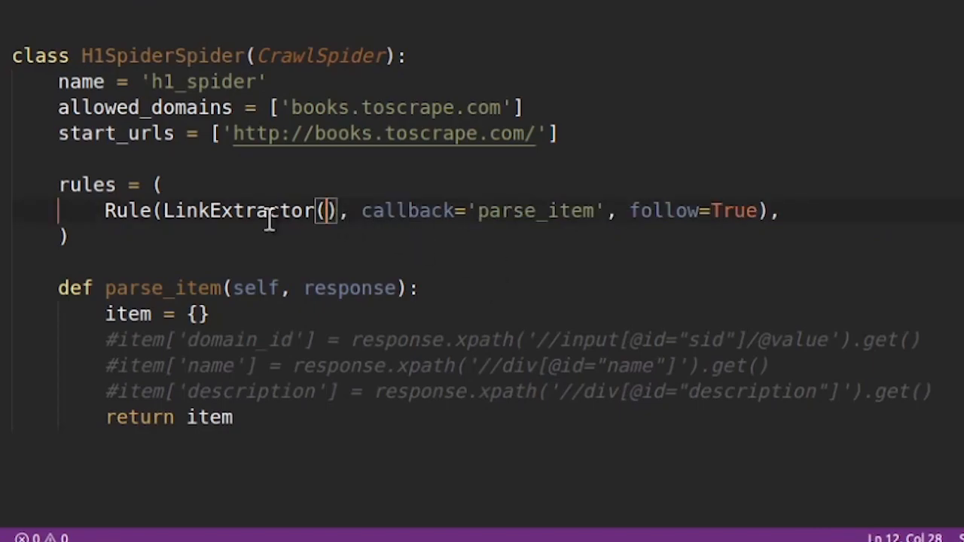
{"action": "double_click", "coordinate": [238, 211]}
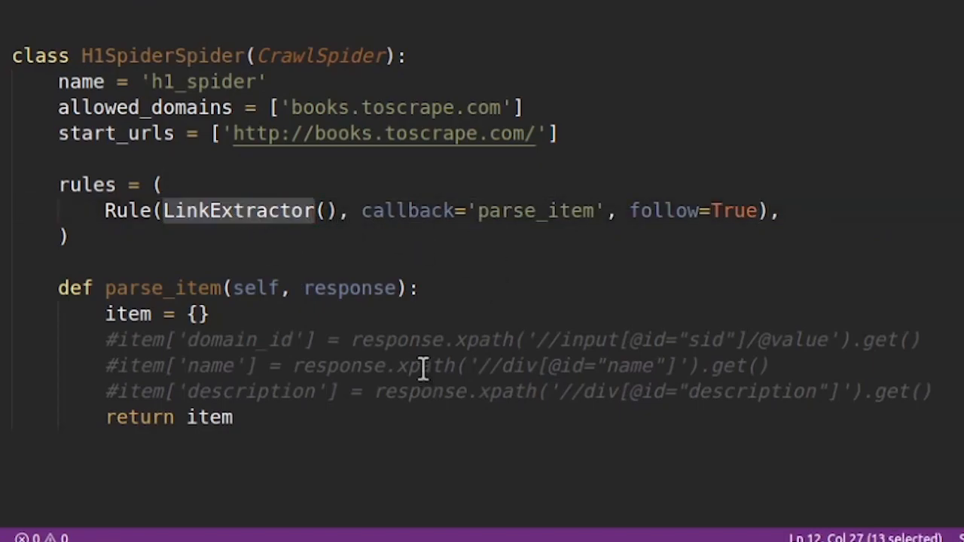
{"action": "mouse_move", "coordinate": [399, 275]}
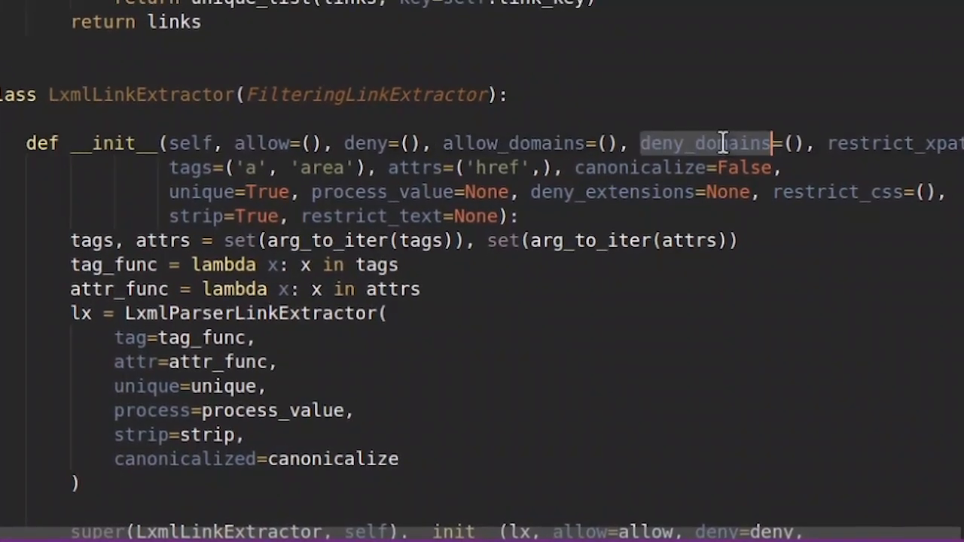
Scroll LxmlLinkExtractor's source and highlight its __init__ parameters like allow and deny
{"action": "scroll", "scroll_direction": "down", "scroll_amount": 3}
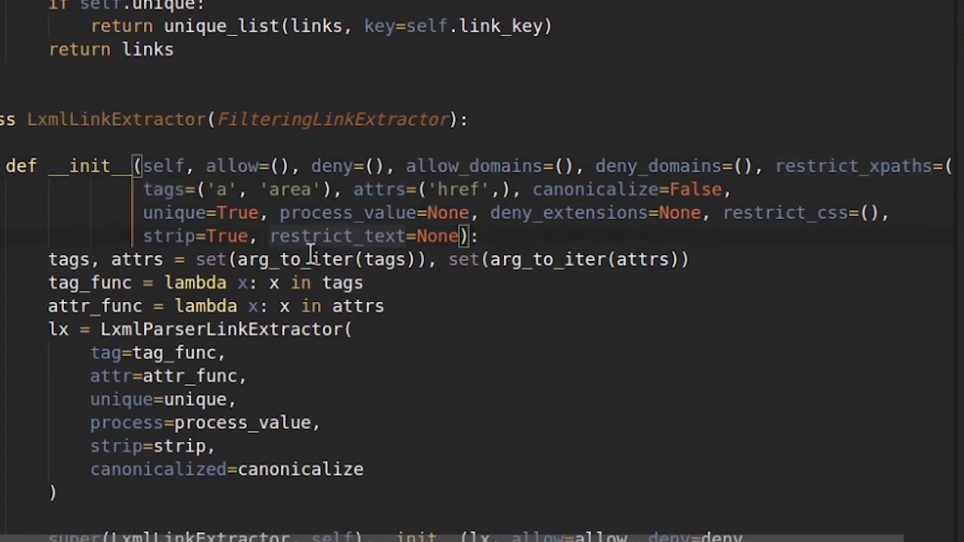
{"action": "mouse_move", "coordinate": [294, 259]}
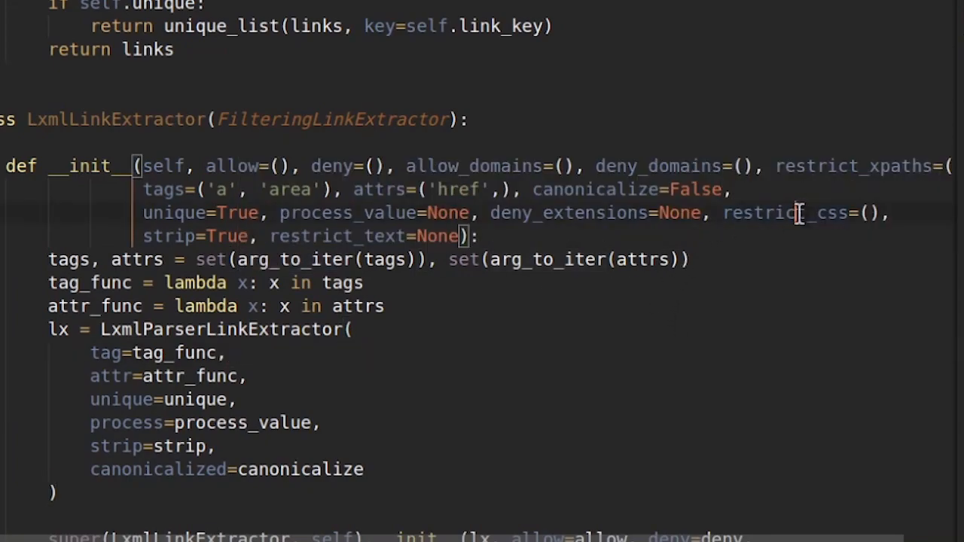
{"action": "double_click", "coordinate": [784, 212]}
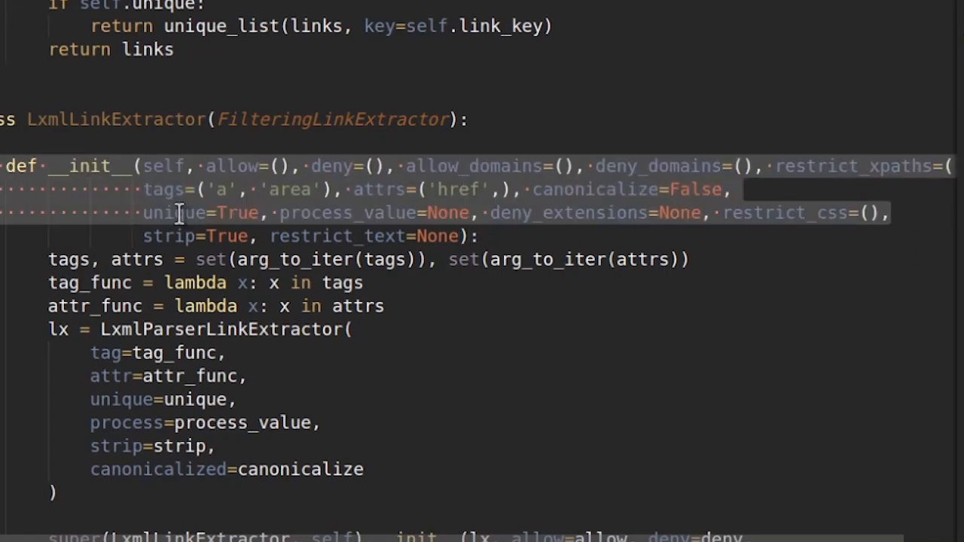
{"action": "mouse_move", "coordinate": [509, 237]}
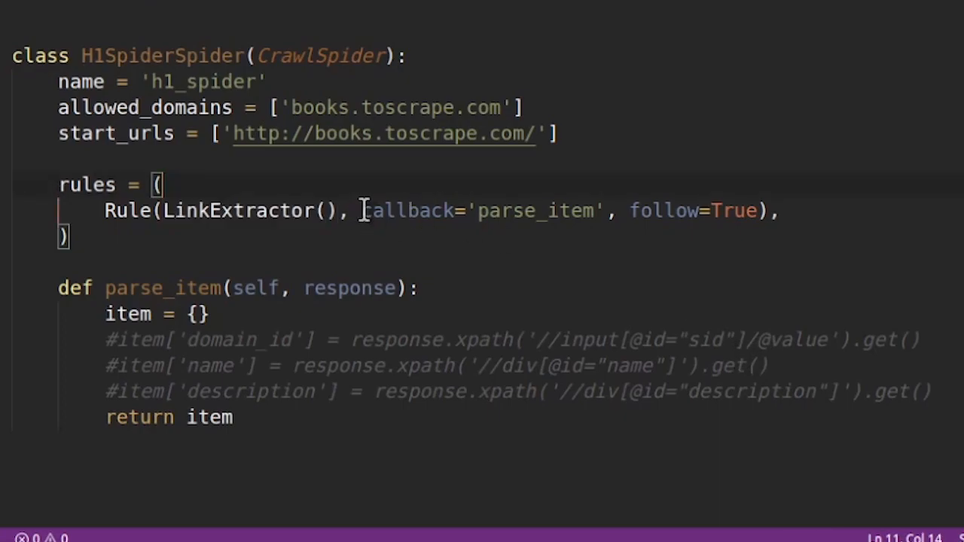
Highlight the rule's callback, then delete the commented #item lines and item = {}
{"action": "left_click_drag", "start_coordinate": [361, 211], "coordinate": [603, 211]}
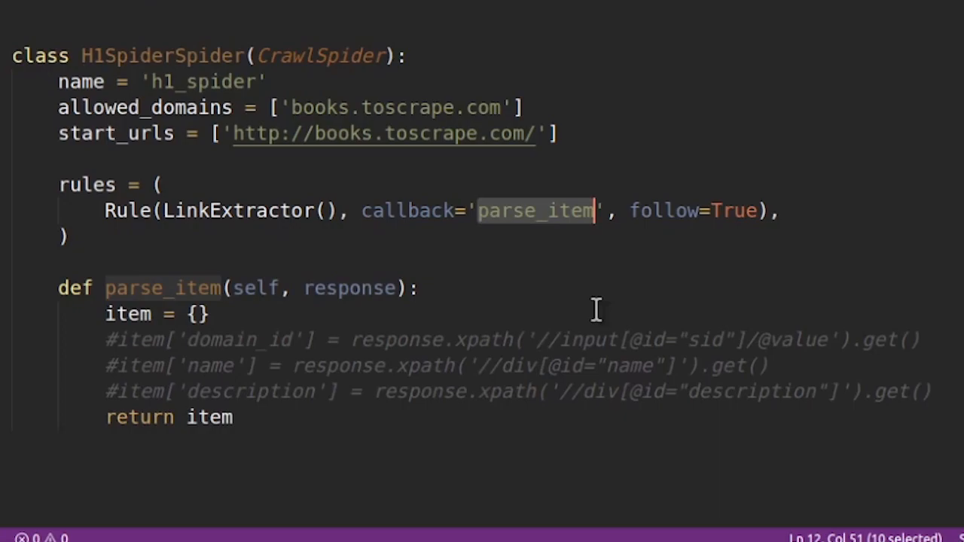
{"action": "mouse_move", "coordinate": [426, 249]}
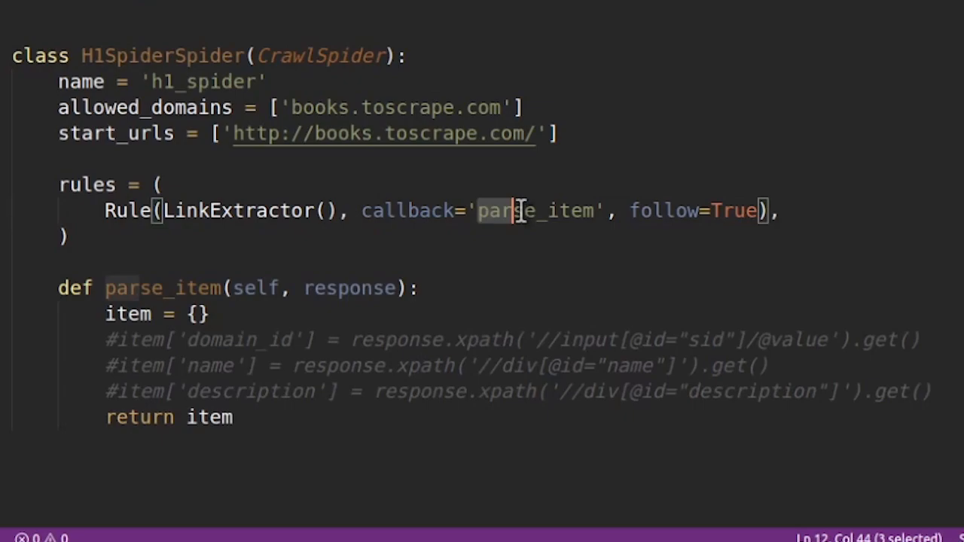
{"action": "double_click", "coordinate": [535, 211]}
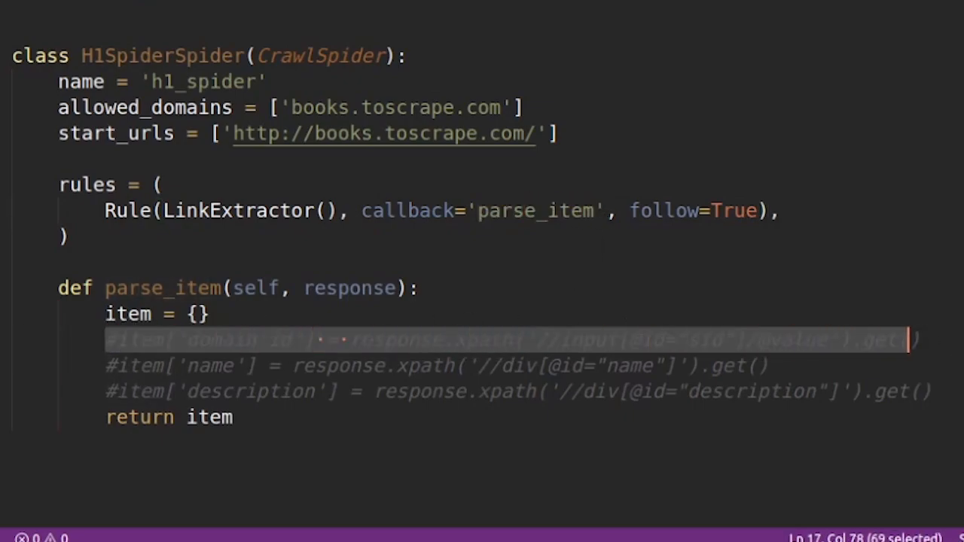
{"action": "key", "text": "Delete"}
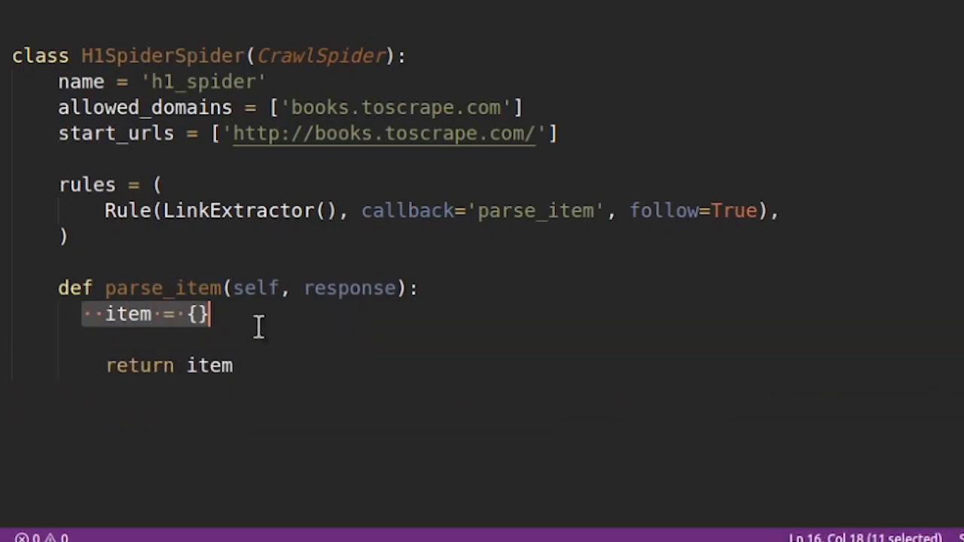
{"action": "key", "text": "Delete"}
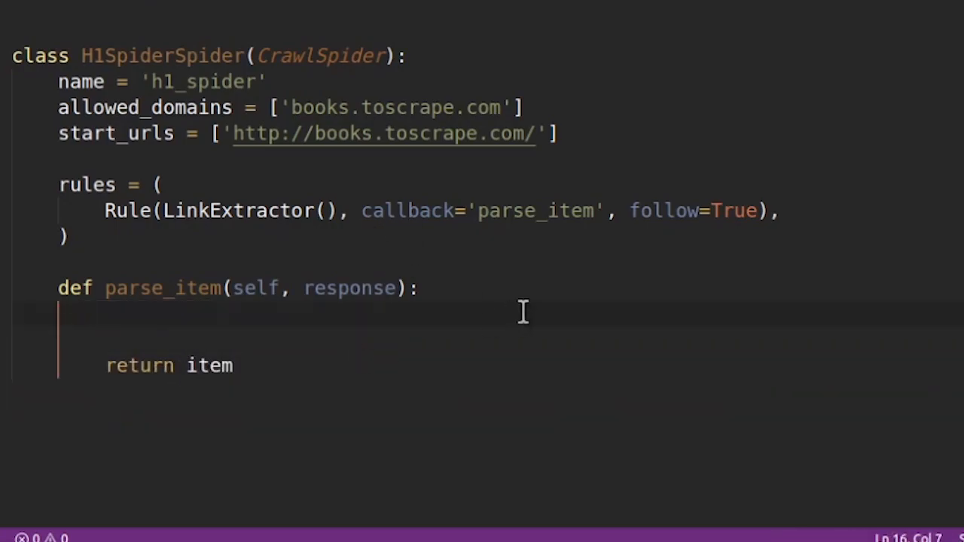
Write response.xpath('//h1/text()').getall() as the first line of parse_item's body
{"action": "double_click", "coordinate": [348, 288]}
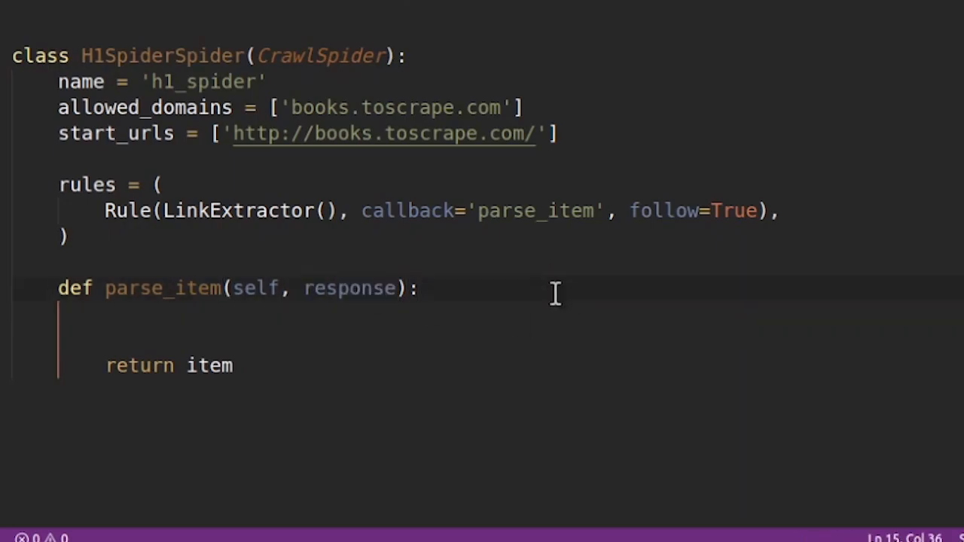
{"action": "type", "text": "response"}
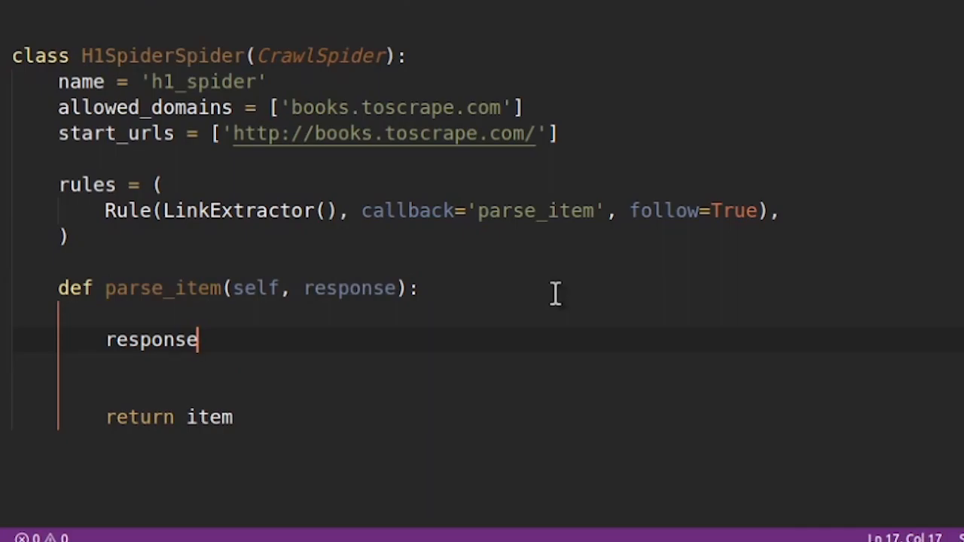
{"action": "type", "text": ".xpath('"}
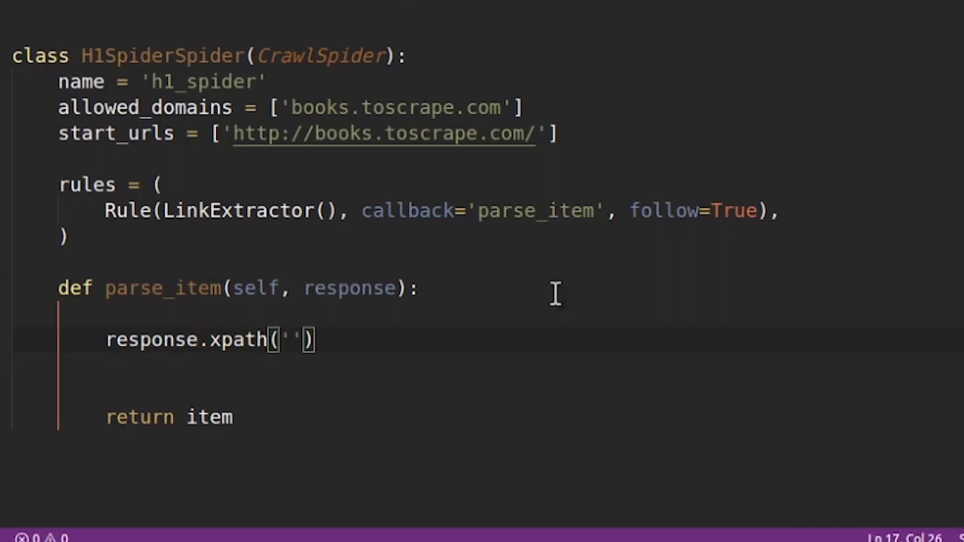
{"action": "type", "text": "//h1"}
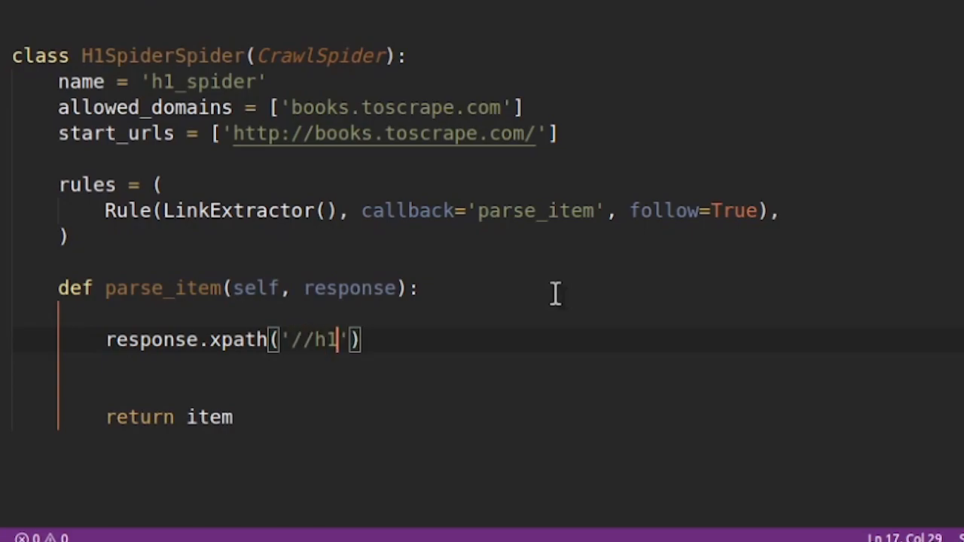
{"action": "type", "text": "/"}
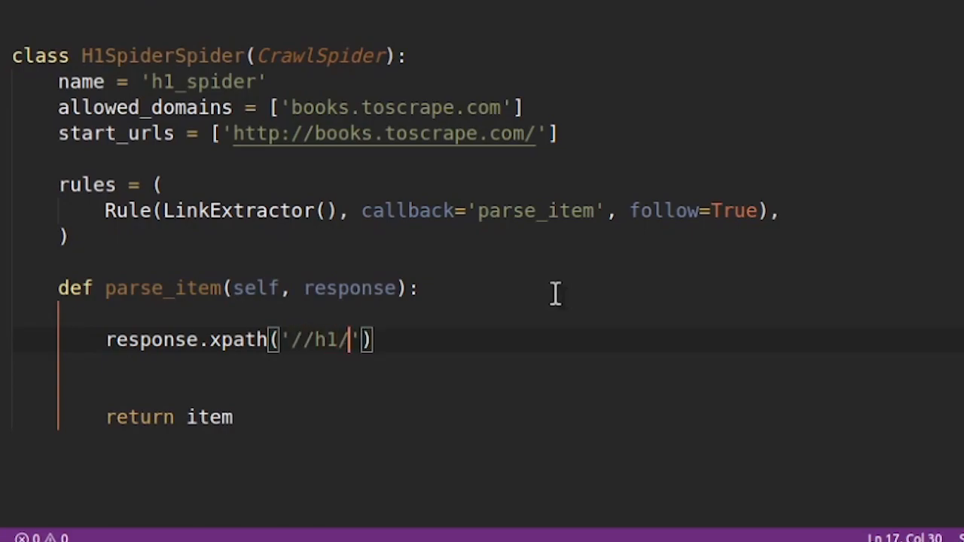
{"action": "type", "text": "text"}
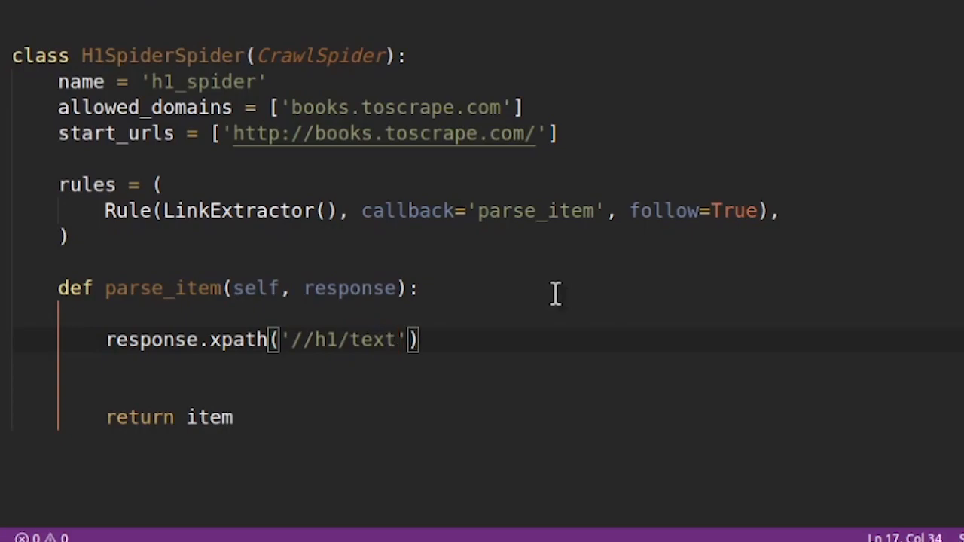
{"action": "type", "text": "()"}
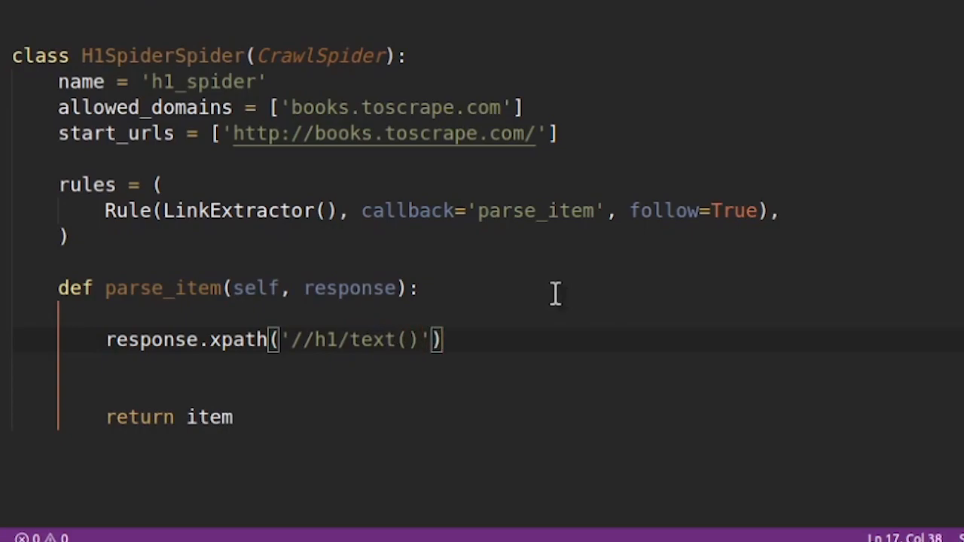
{"action": "type", "text": ".geta;"}
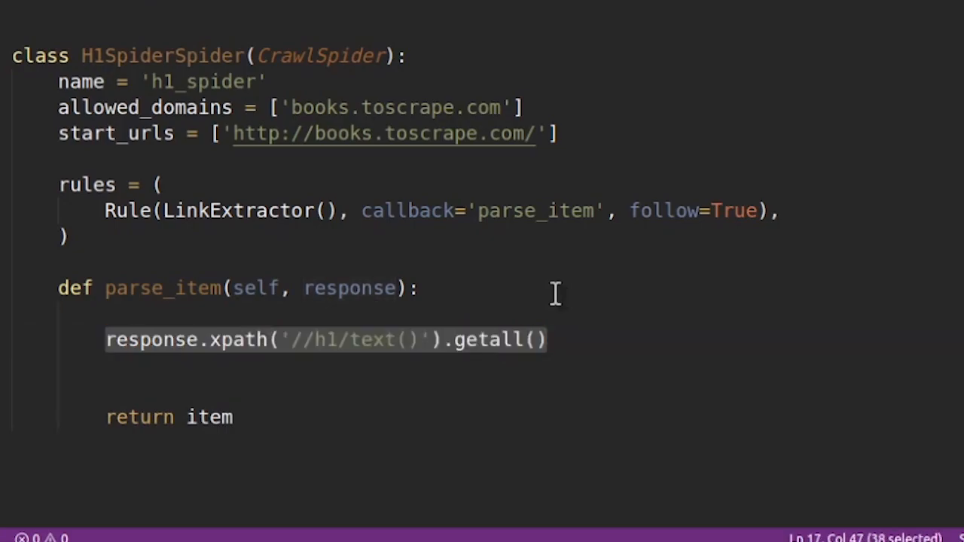
{"action": "mouse_move", "coordinate": [362, 348]}
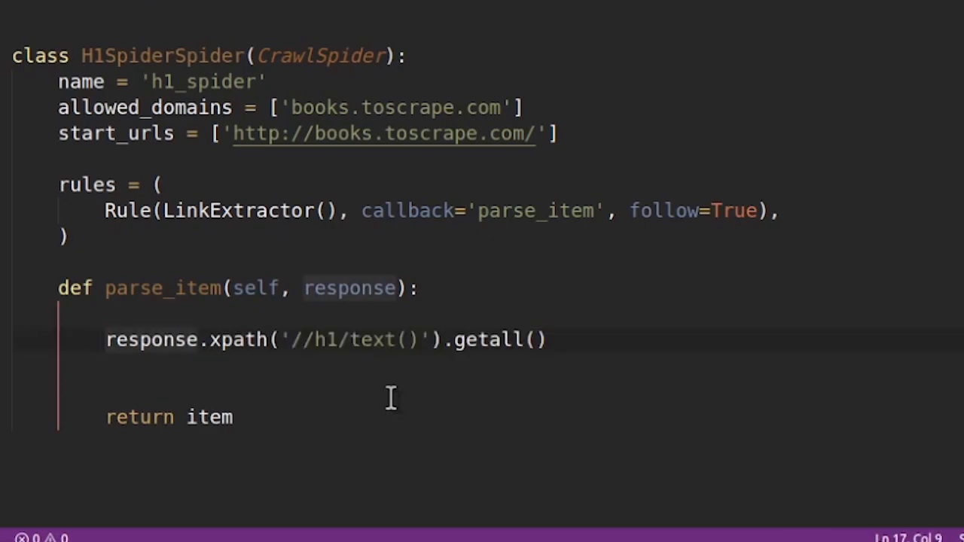
Assign the H1 results to items and start a for loop over items
{"action": "type", "text": "items ="}
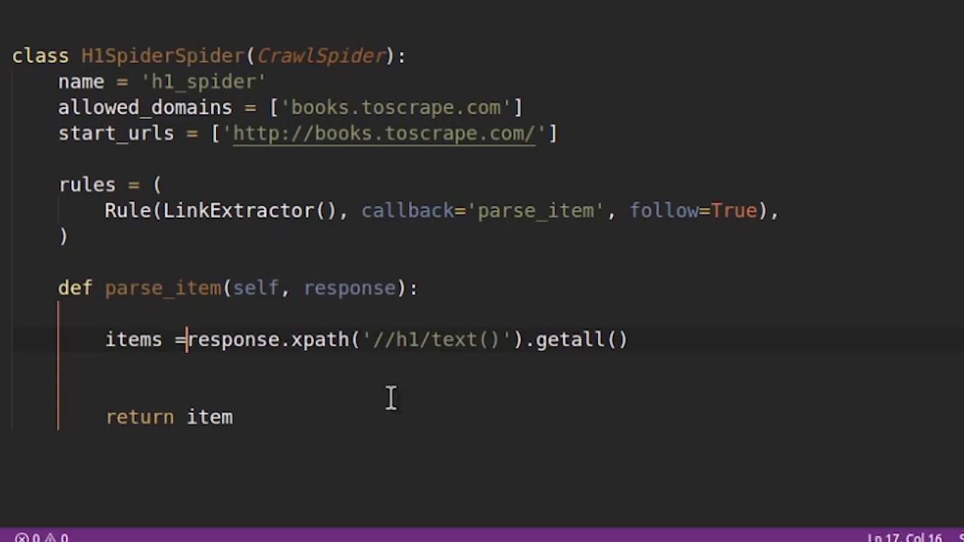
{"action": "type", "text": "for i in"}
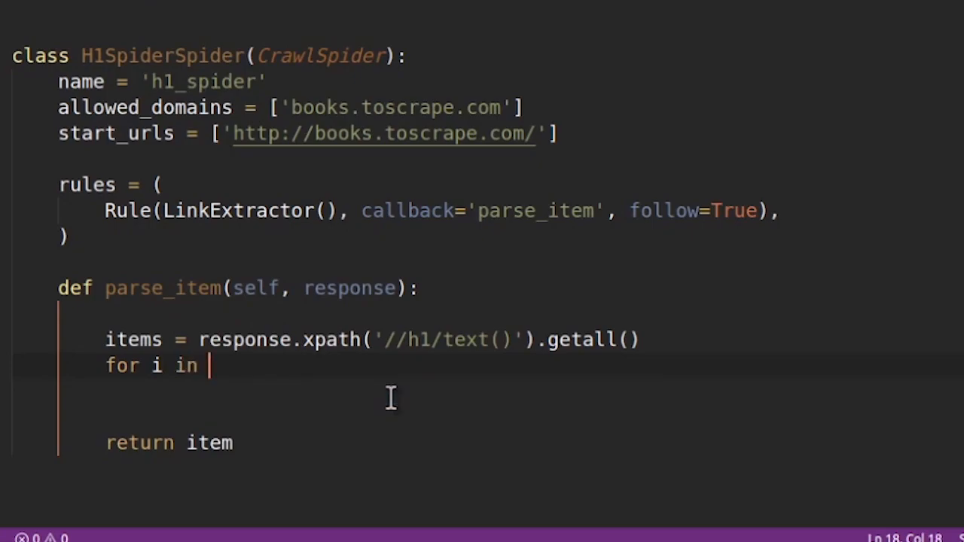
{"action": "type", "text": "items:"}
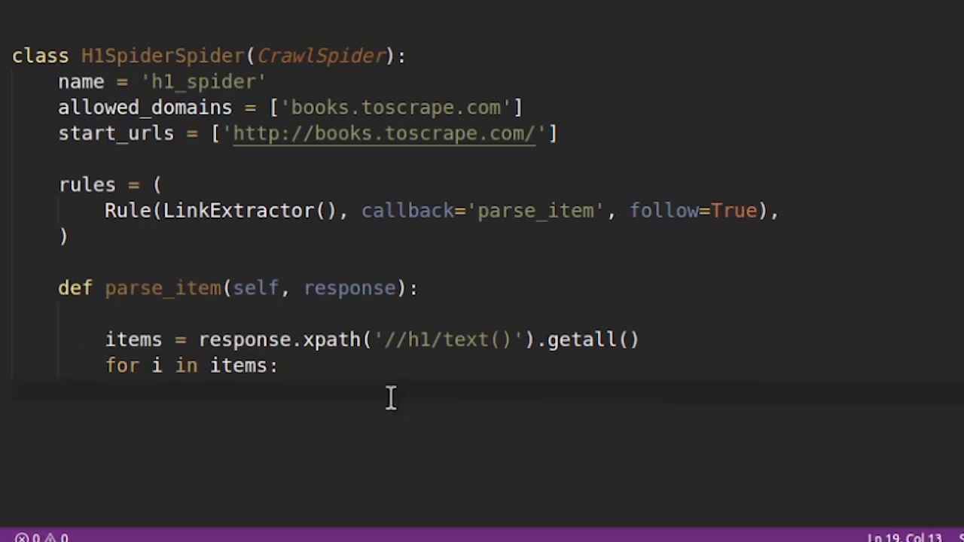
Inside the loop, yield {'text': items, 'url': response.url}
{"action": "type", "text": "yield {"}
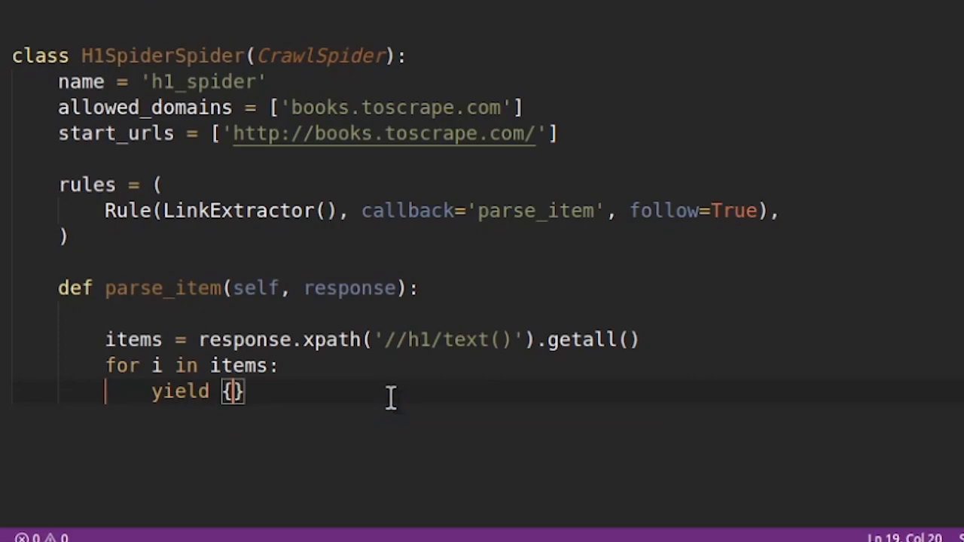
{"action": "key", "text": "enter"}
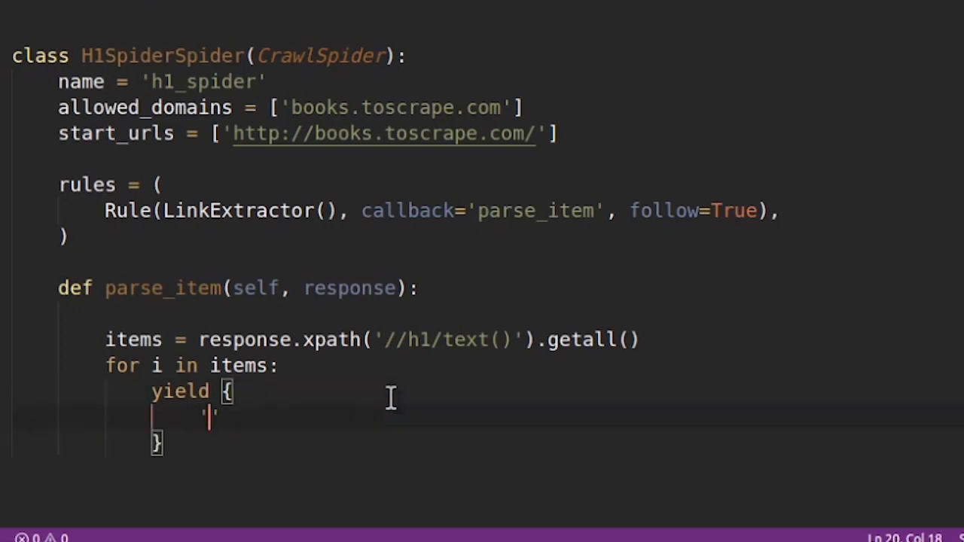
{"action": "type", "text": "'text':"}
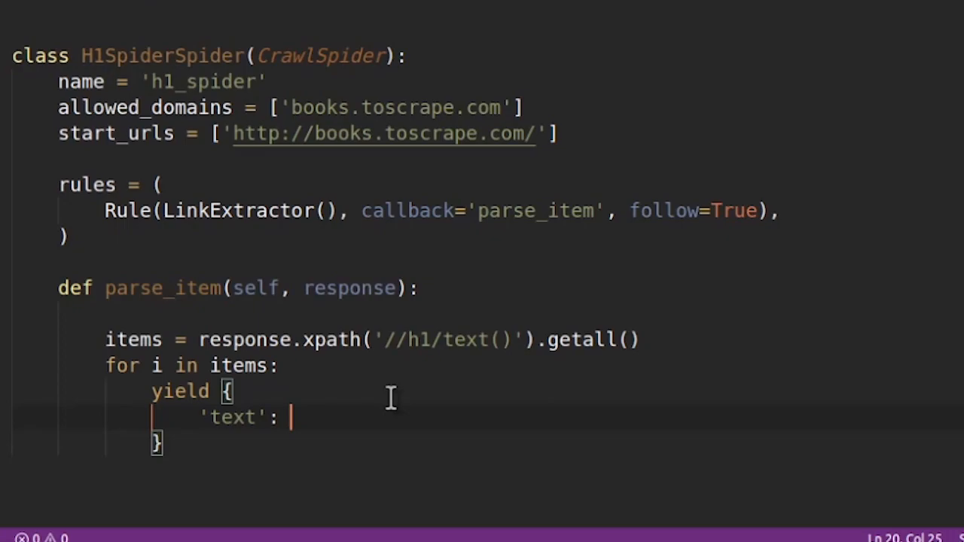
{"action": "type", "text": "o"}
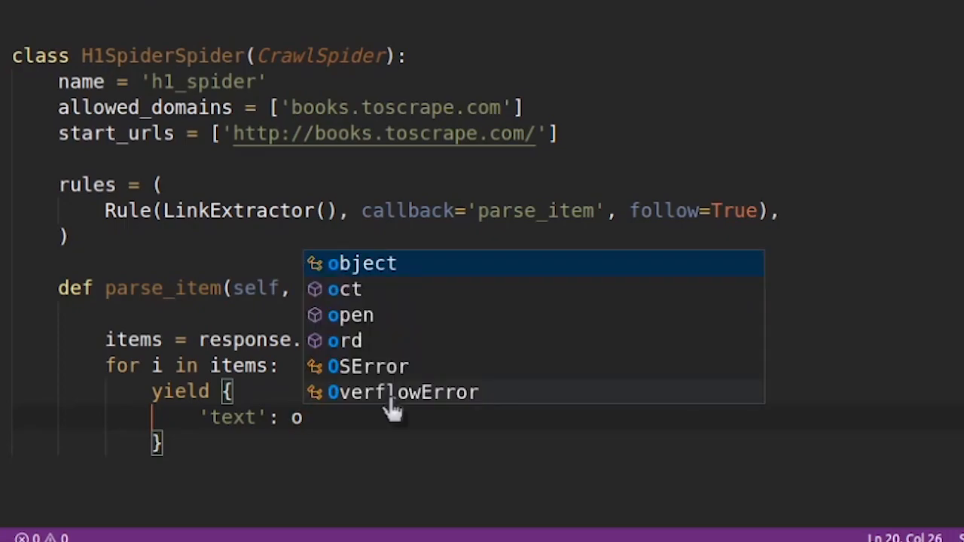
{"action": "type", "text": "items,"}
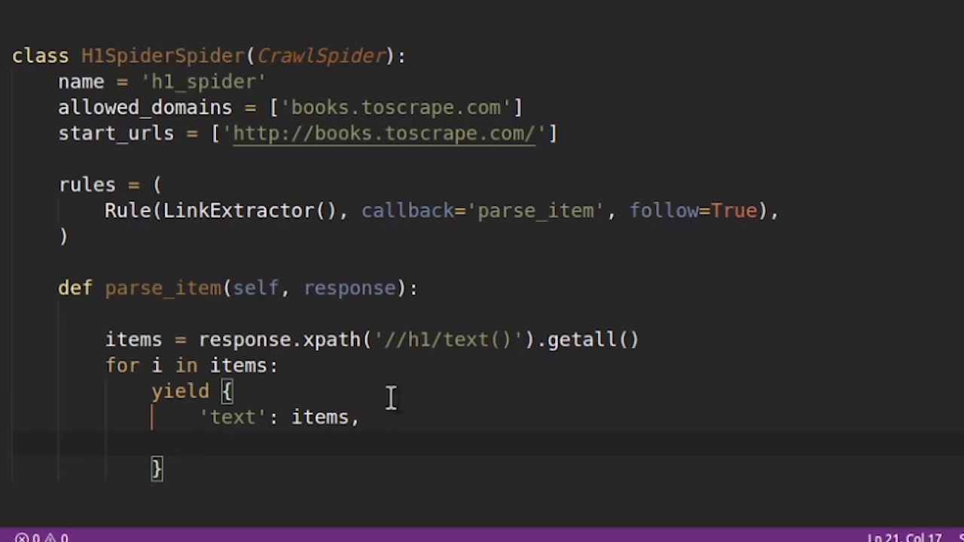
{"action": "type", "text": "'ur"}
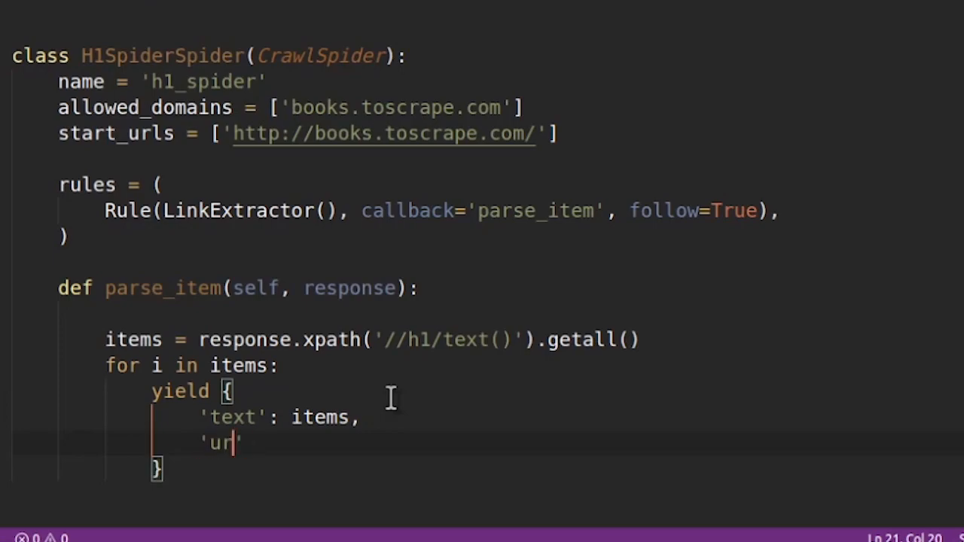
{"action": "type", "text": "l'"}
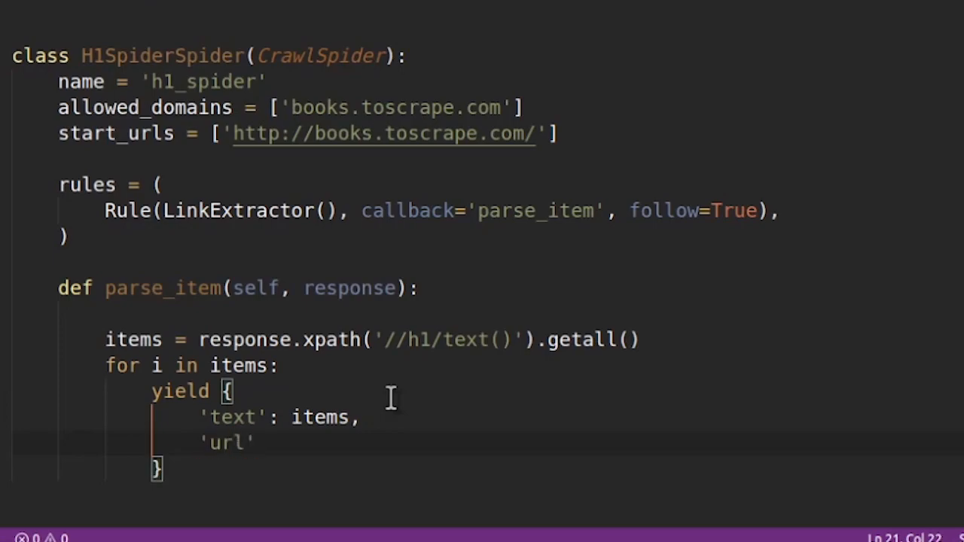
{"action": "type", "text": "respose"}
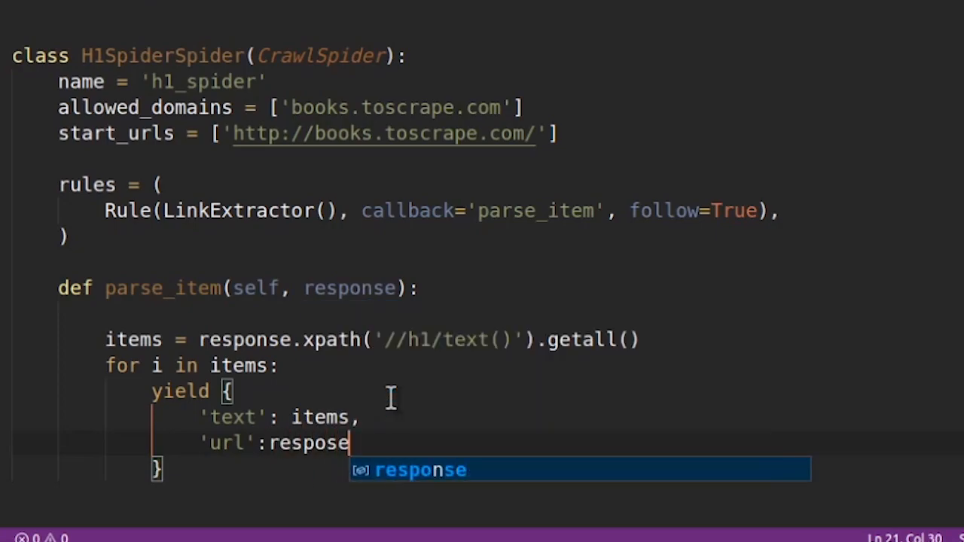
{"action": "type", "text": "n."}
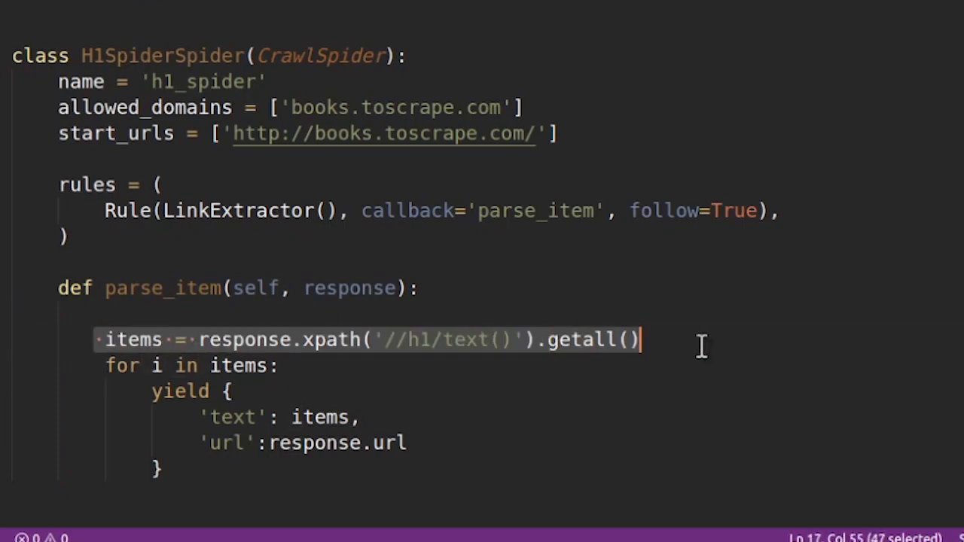
{"action": "mouse_move", "coordinate": [632, 369]}
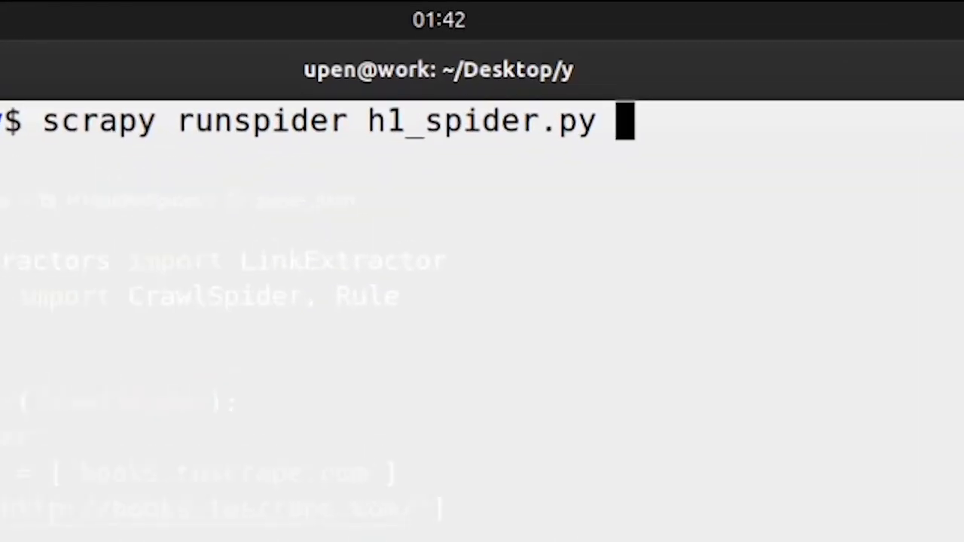
Run scrapy runspider h1_spider.py exporting results to all_h1.csv
{"action": "type", "text": "-o"}
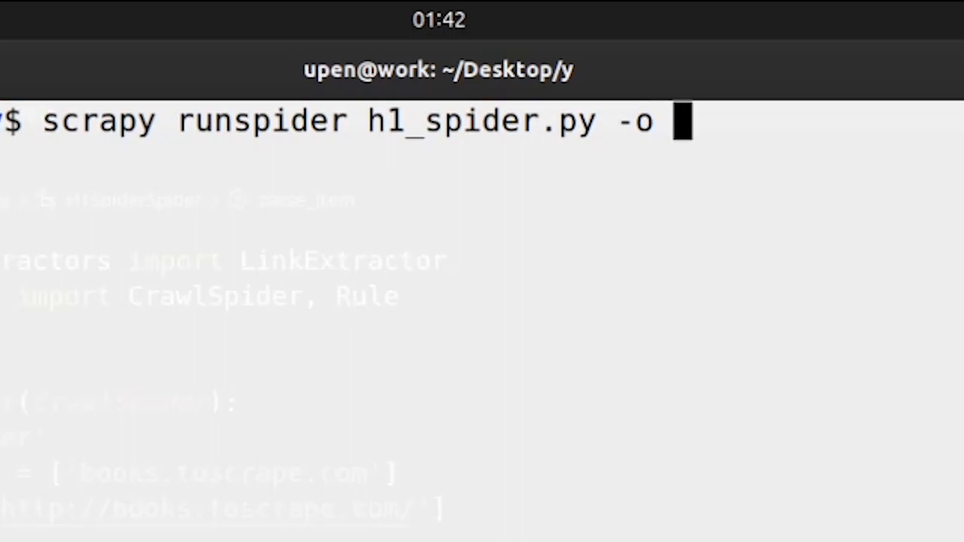
{"action": "type", "text": "all_"}
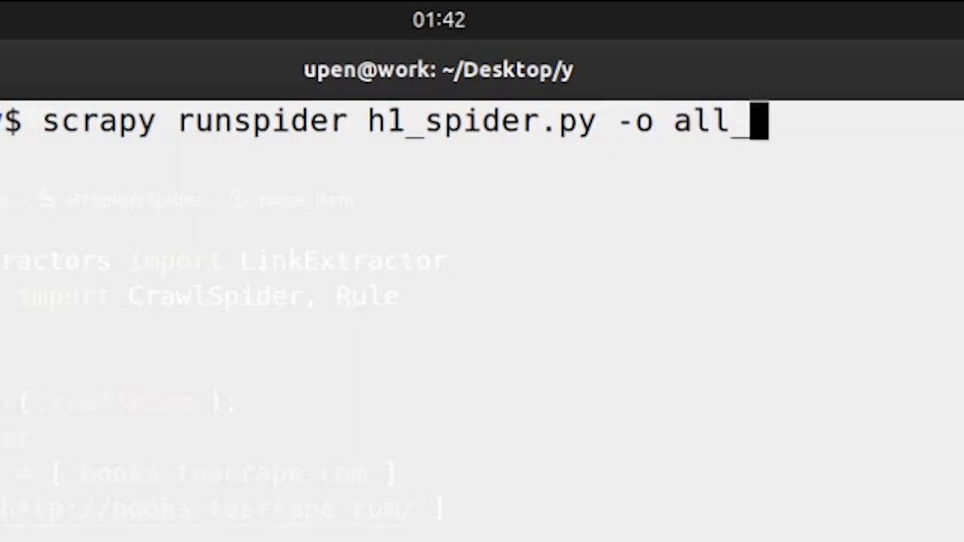
{"action": "type", "text": "h1.csv"}
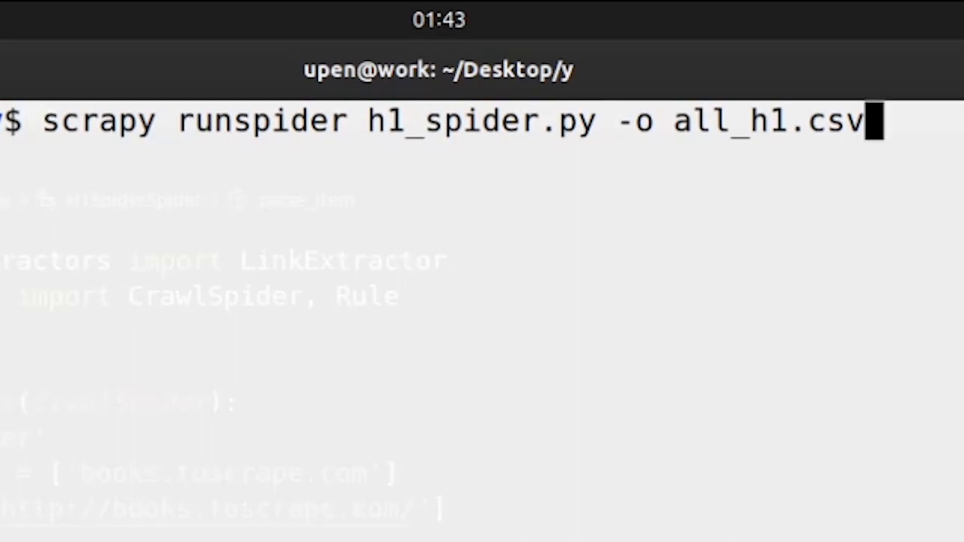
{"action": "key", "text": "BackSpace"}
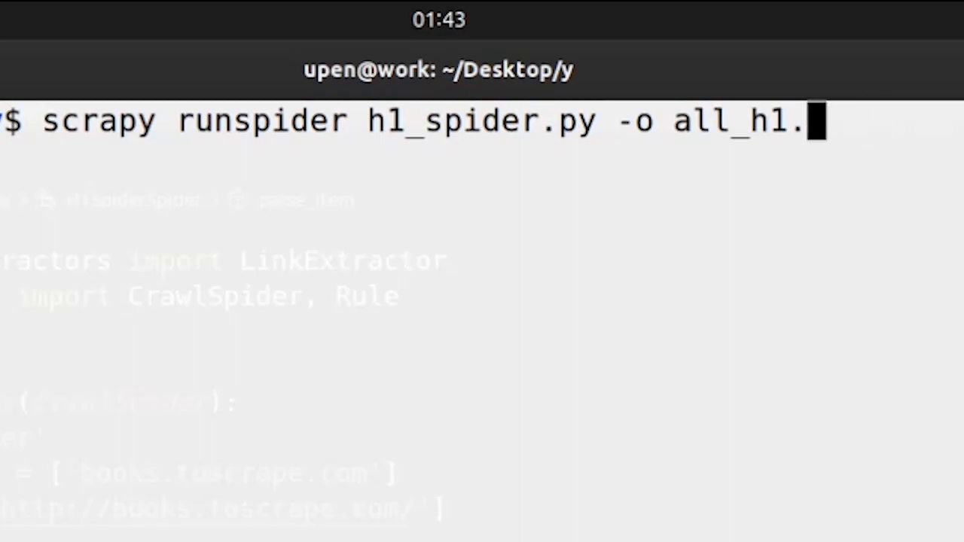
{"action": "type", "text": "json"}
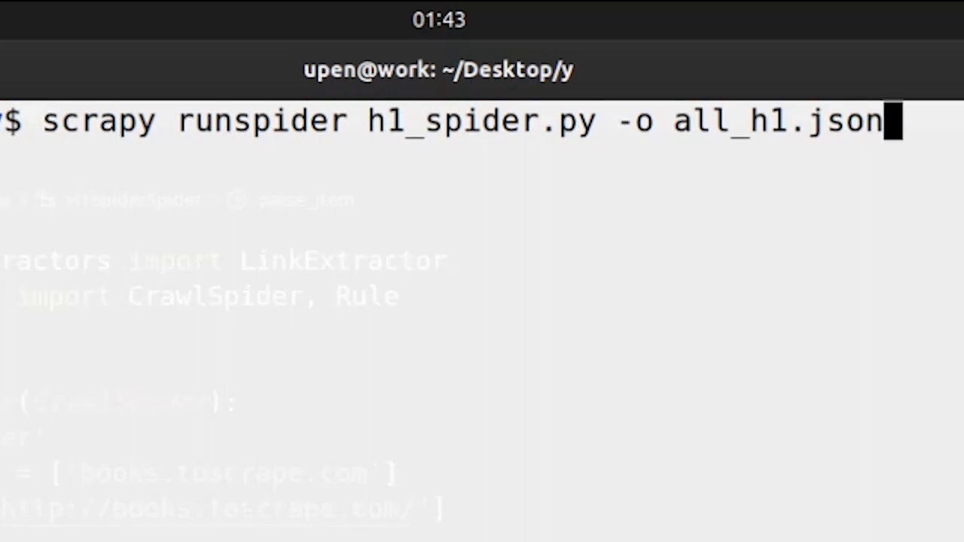
{"action": "key", "text": "BackSpace"}
{"action": "type", "text": "csv"}
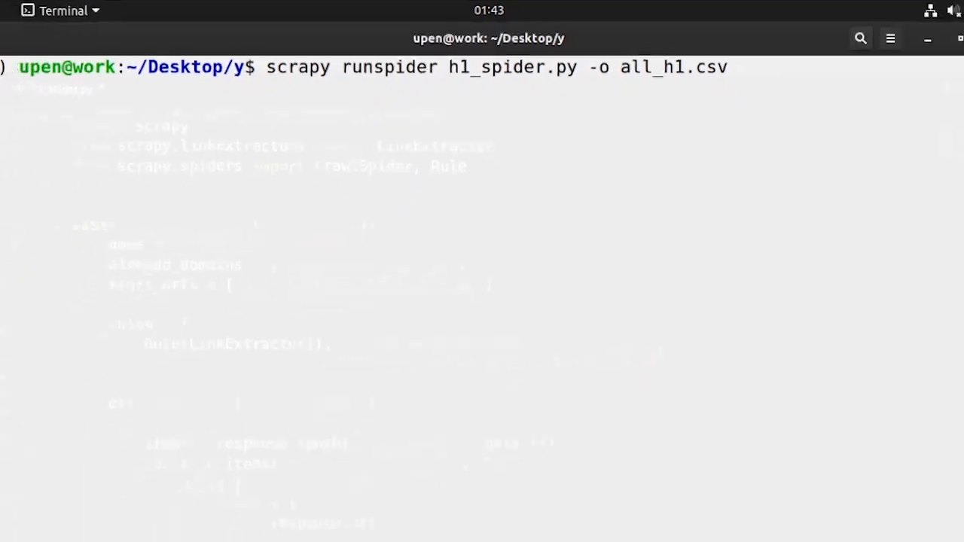
{"action": "key", "text": "Return"}
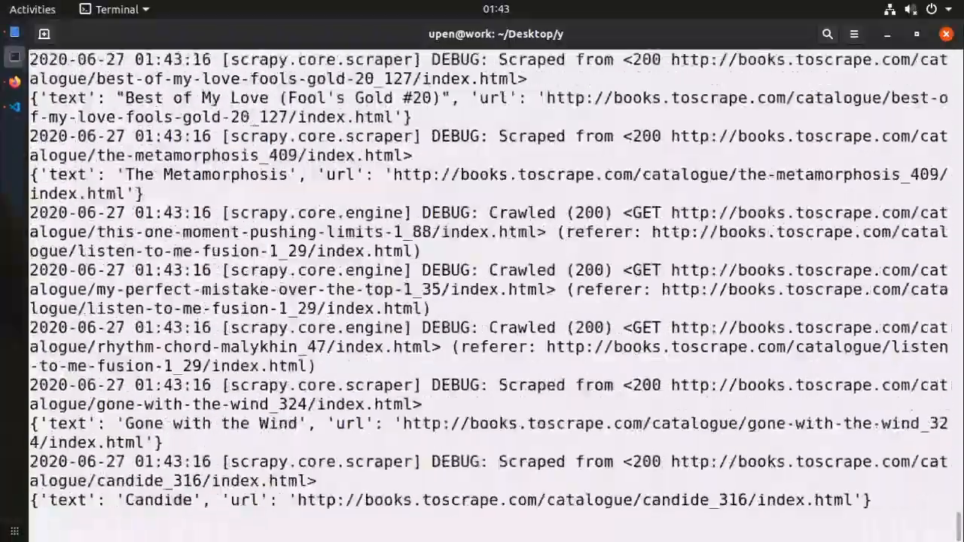
Scroll the crawl log to the final stats showing 471 items scraped
{"action": "scroll", "scroll_direction": "down", "scroll_amount": 3}
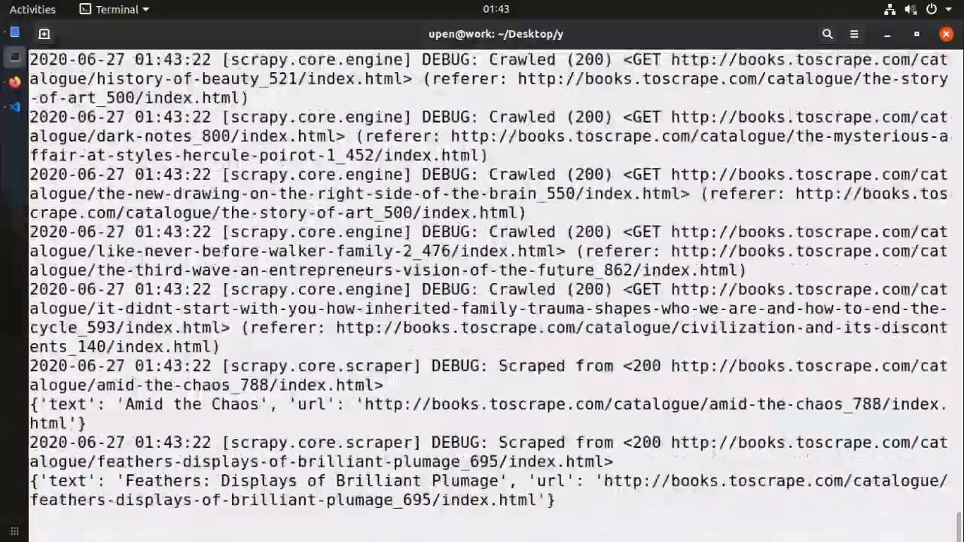
{"action": "scroll", "scroll_direction": "down", "scroll_amount": 3}
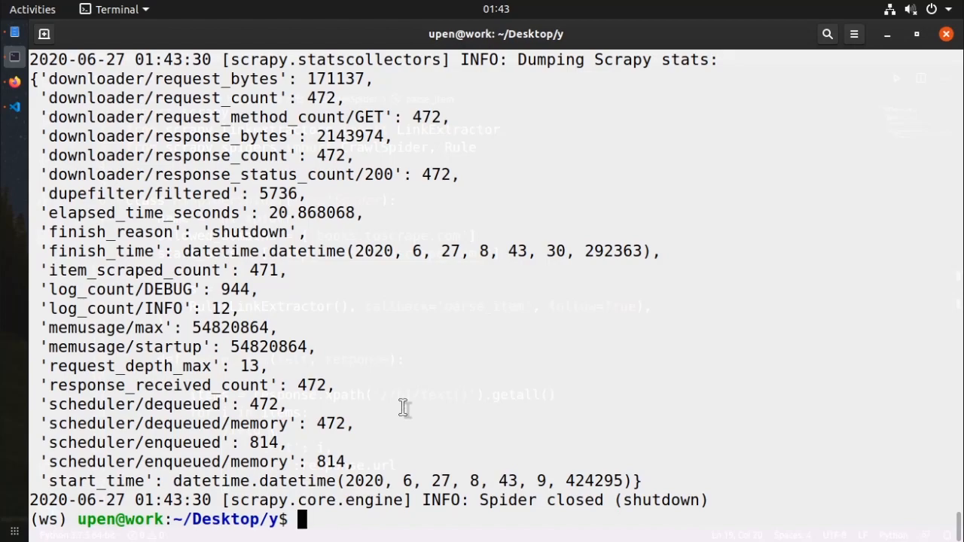
{"action": "mouse_move", "coordinate": [429, 383]}
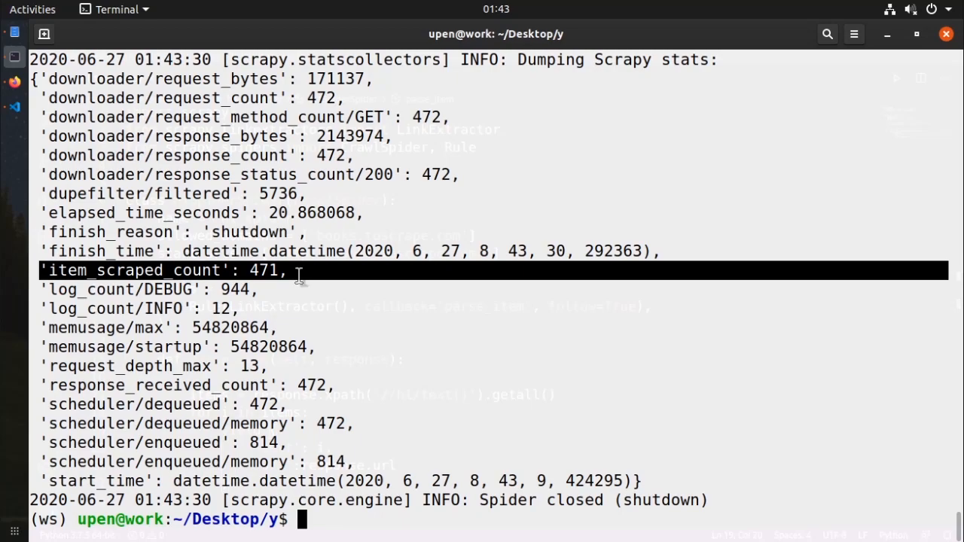
{"action": "mouse_move", "coordinate": [516, 500]}
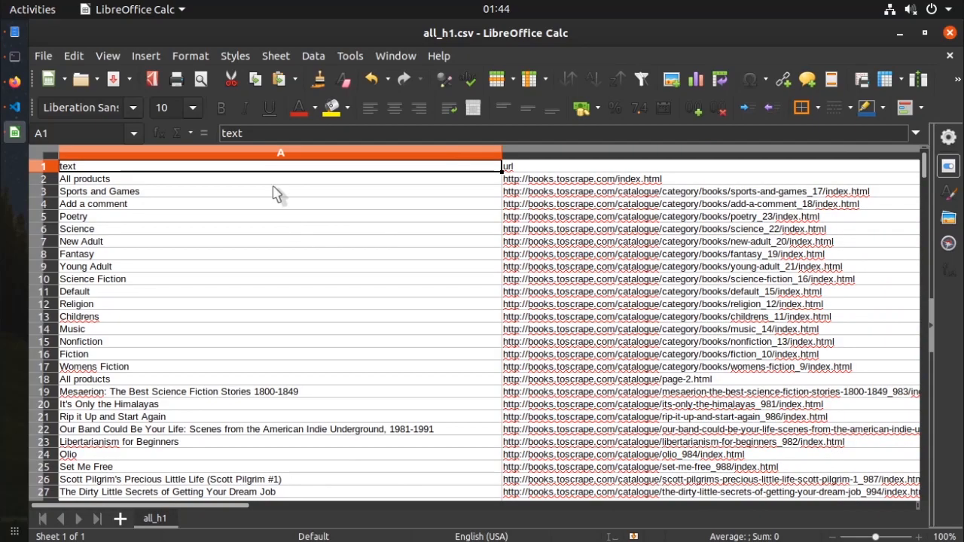
Inspect the Fiction row's URL in all_h1.csv and scroll down to row 472
{"action": "left_click", "coordinate": [85, 179]}
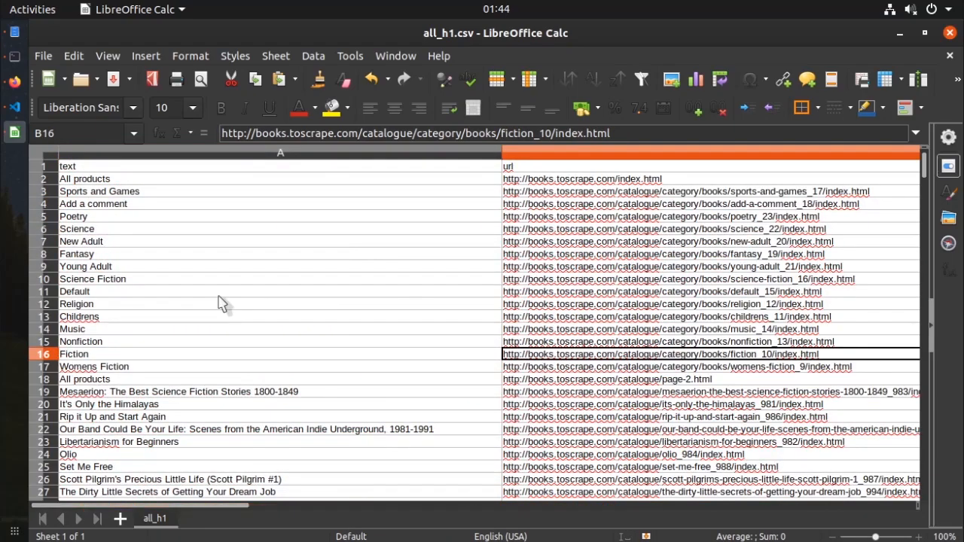
{"action": "scroll", "scroll_direction": "down", "scroll_amount": 3}
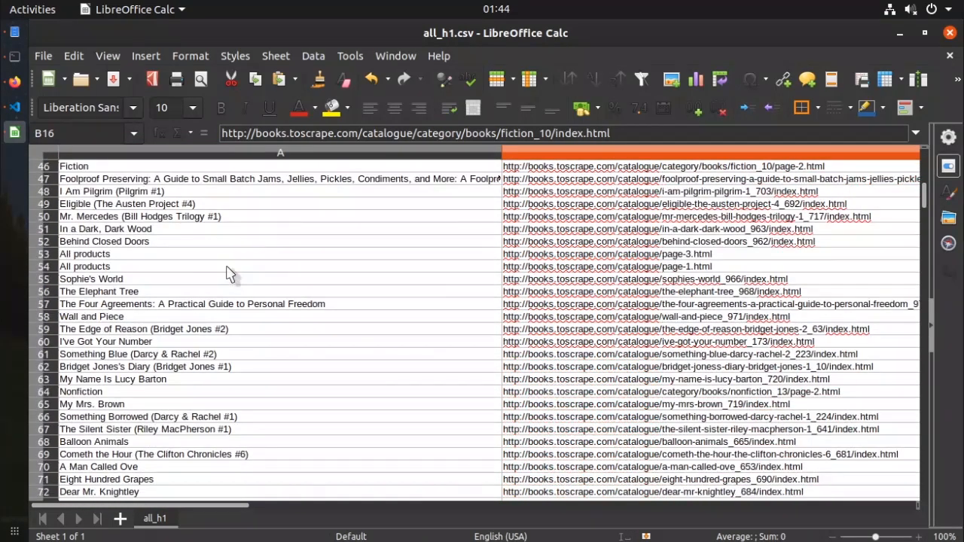
{"action": "scroll", "scroll_direction": "down", "scroll_amount": 3}
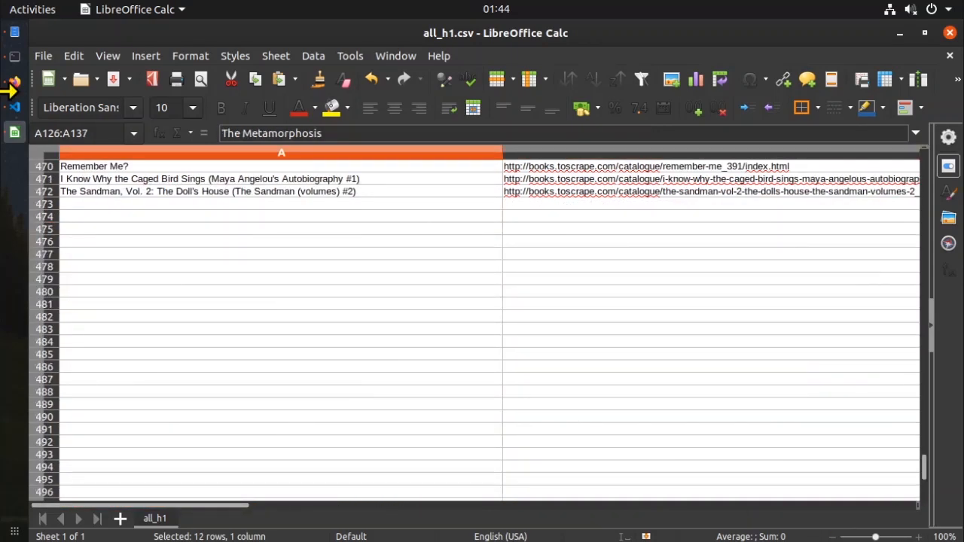
{"action": "mouse_move", "coordinate": [13, 103]}
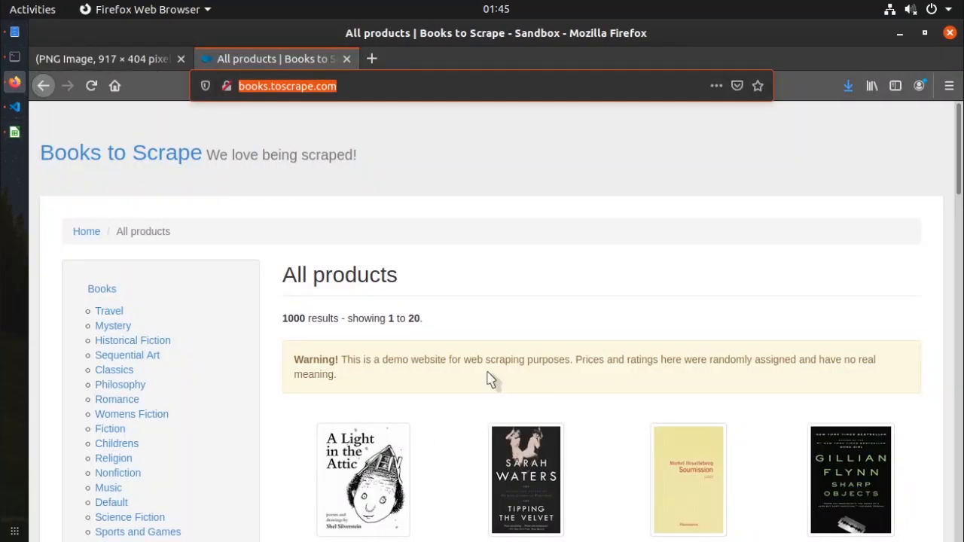
Show the job posting screenshot in Firefox's PNG Image tab
{"action": "left_click", "coordinate": [103, 58]}
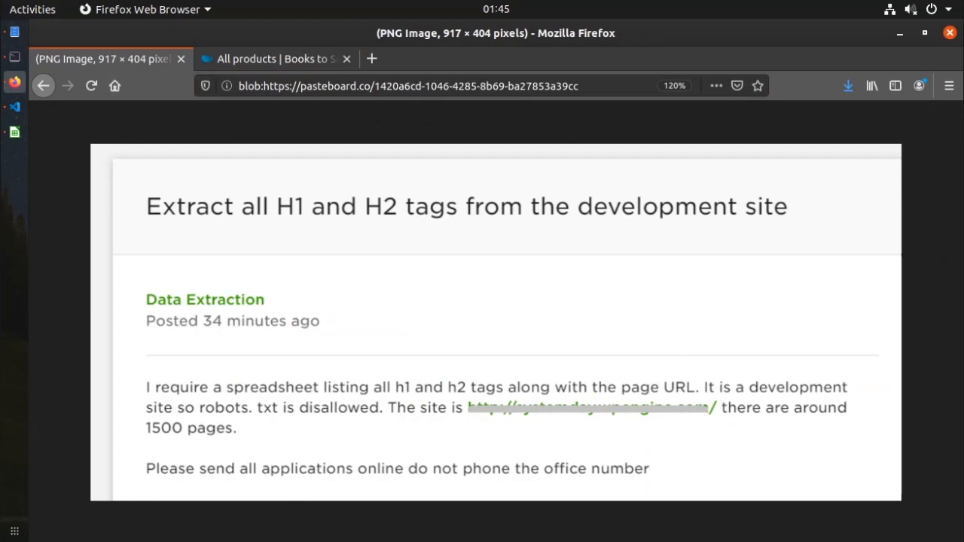
{"action": "mouse_move", "coordinate": [632, 377]}
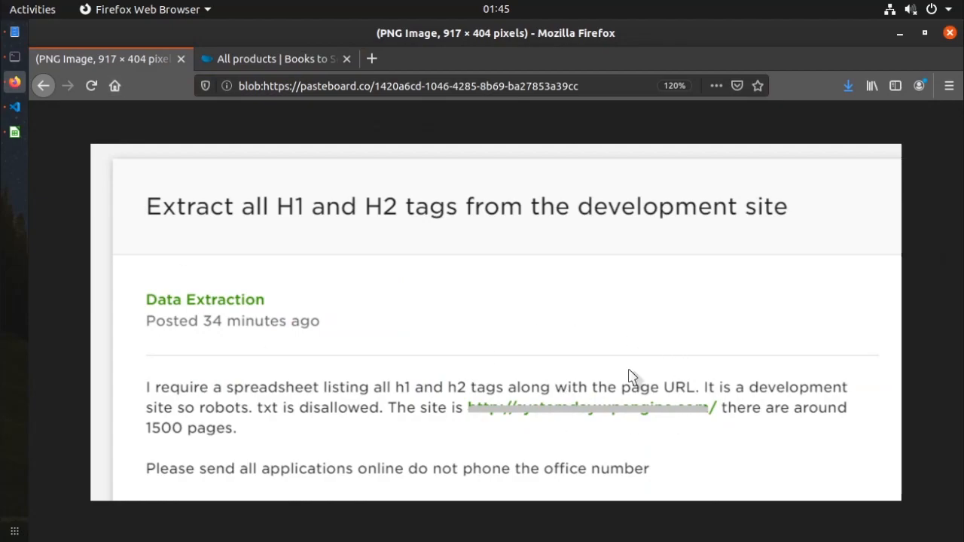